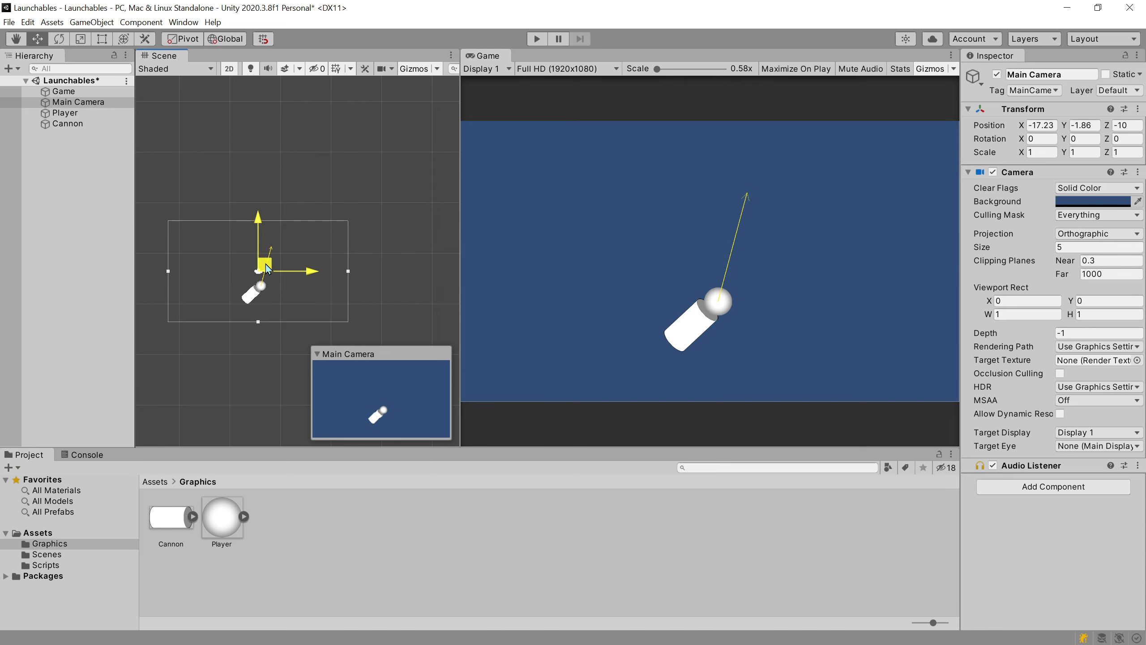
# - Drag the Main Camera nearer the player, try Camera Size 9, then return it to 5
pyautogui.moveTo(260, 268); pyautogui.dragTo(305, 277)
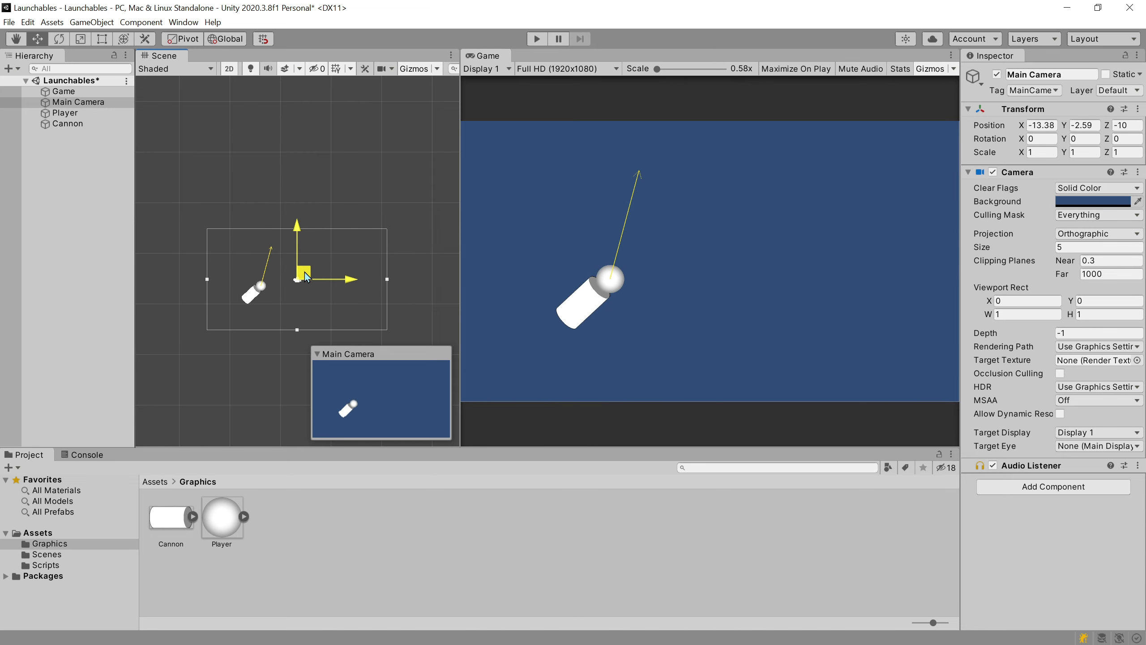
pyautogui.click(1097, 247)
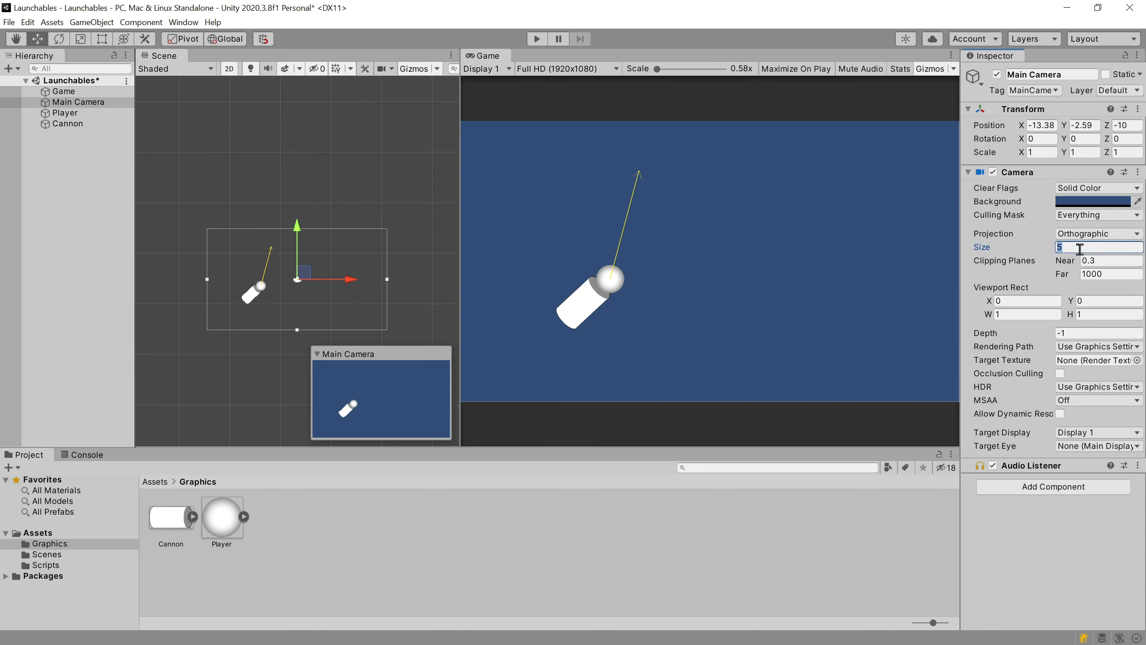
pyautogui.write('9')
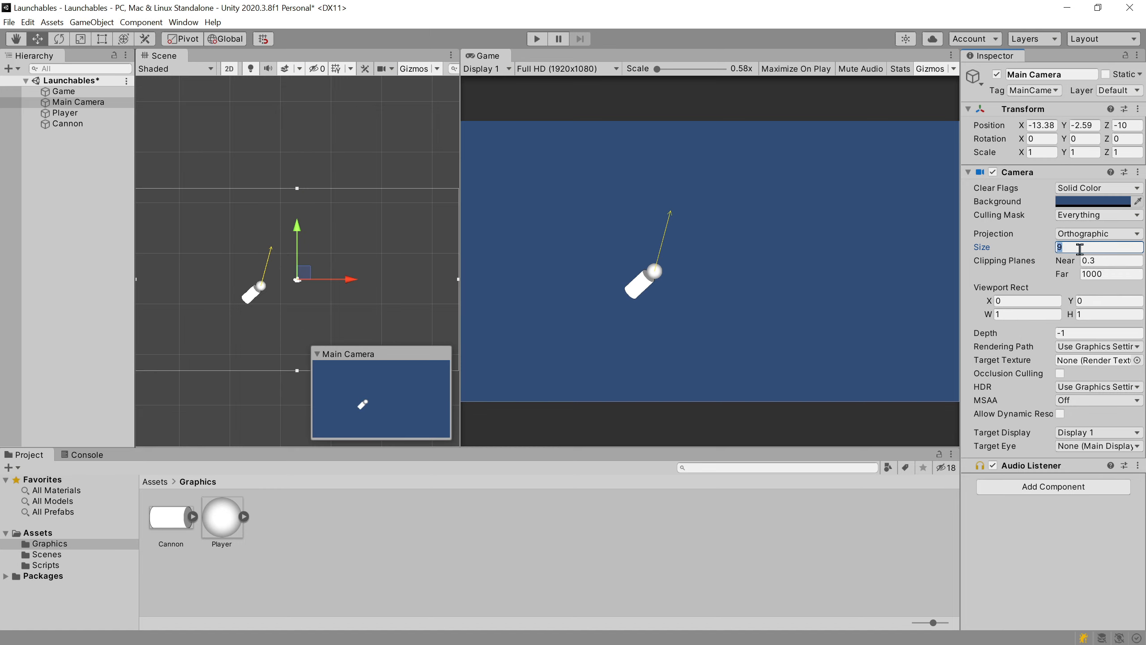
pyautogui.write('5')
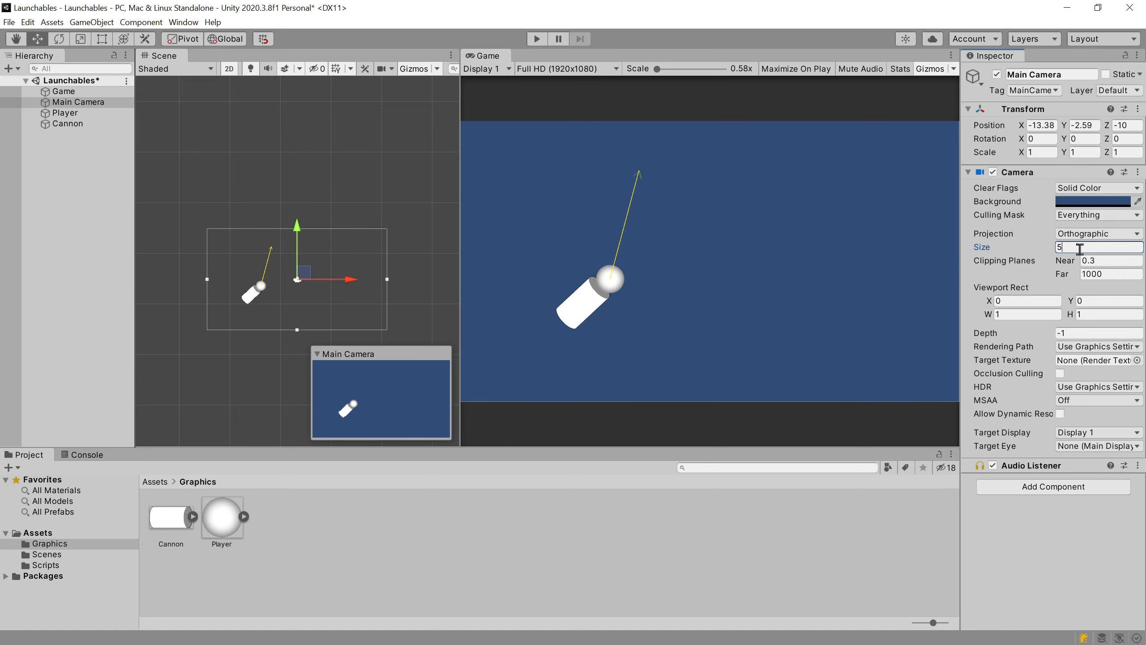
pyautogui.click(536, 39)
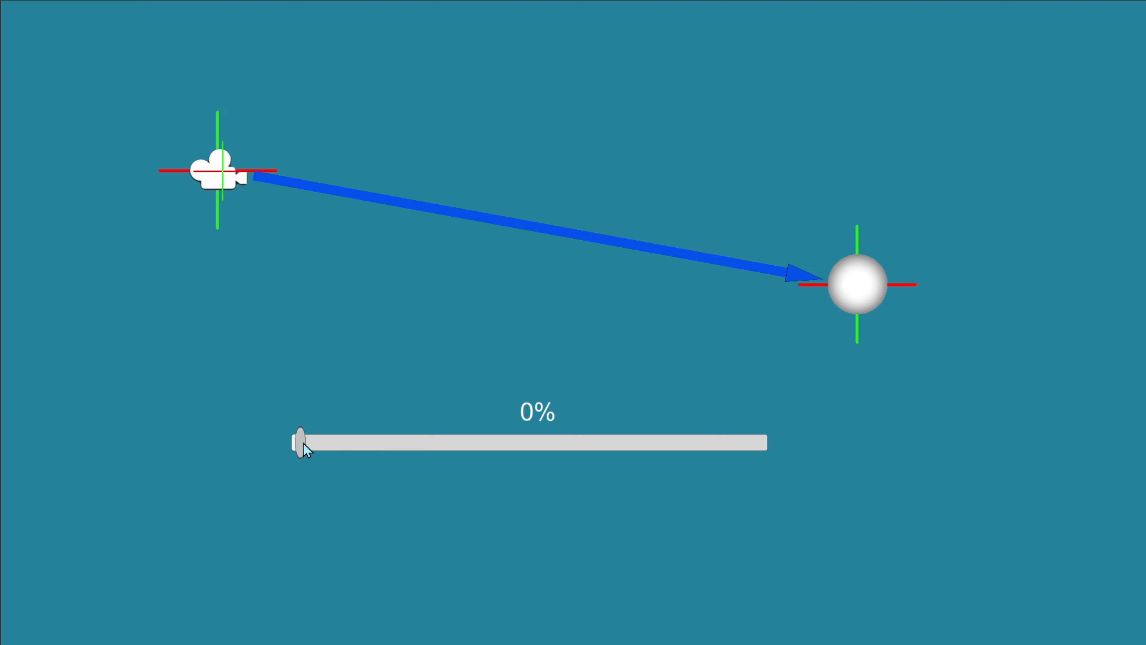
# - Slide the percentage between camera and ball, passing 100%, 0% and 50%
pyautogui.moveTo(300, 443); pyautogui.dragTo(709, 442)
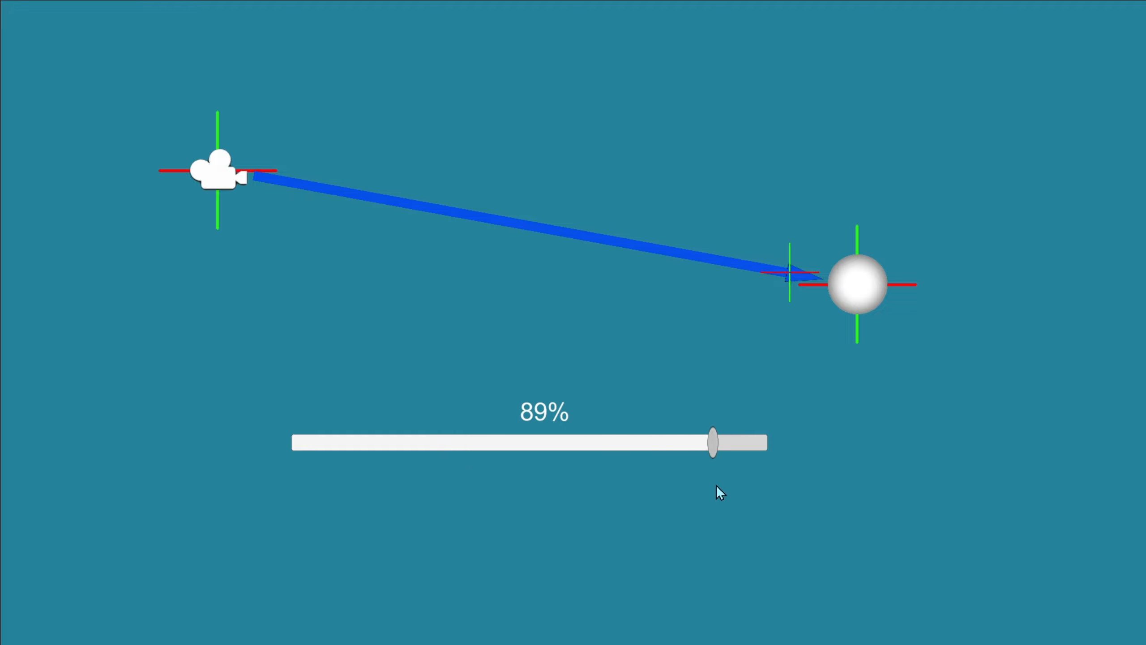
pyautogui.moveTo(711, 442); pyautogui.dragTo(760, 442)
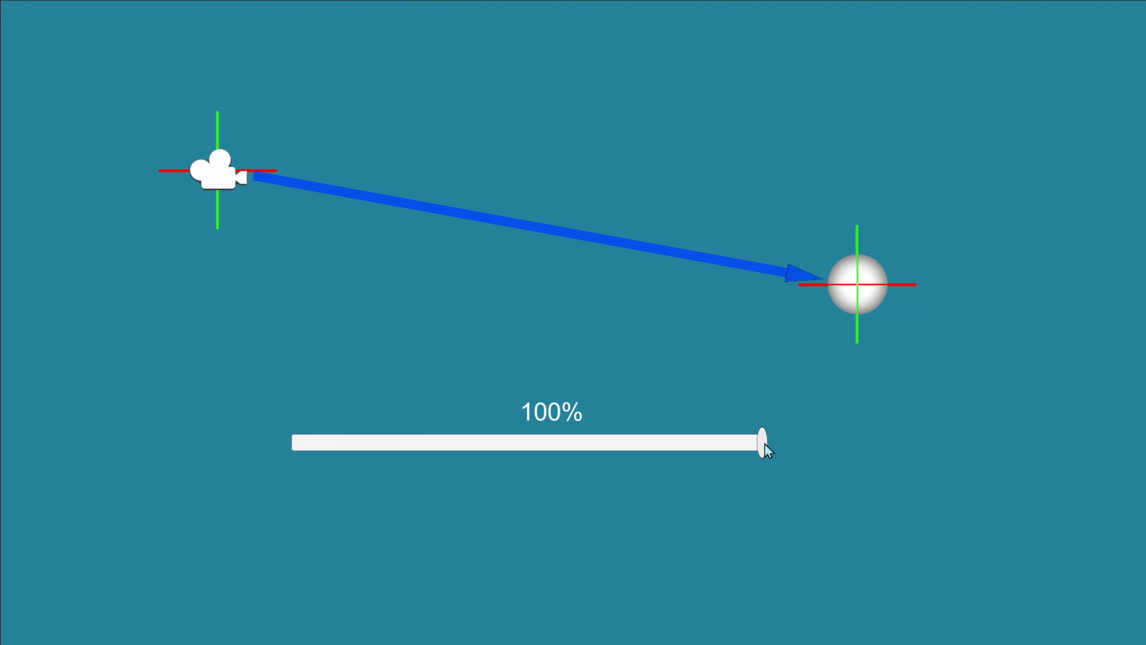
pyautogui.moveTo(761, 443); pyautogui.dragTo(292, 444)
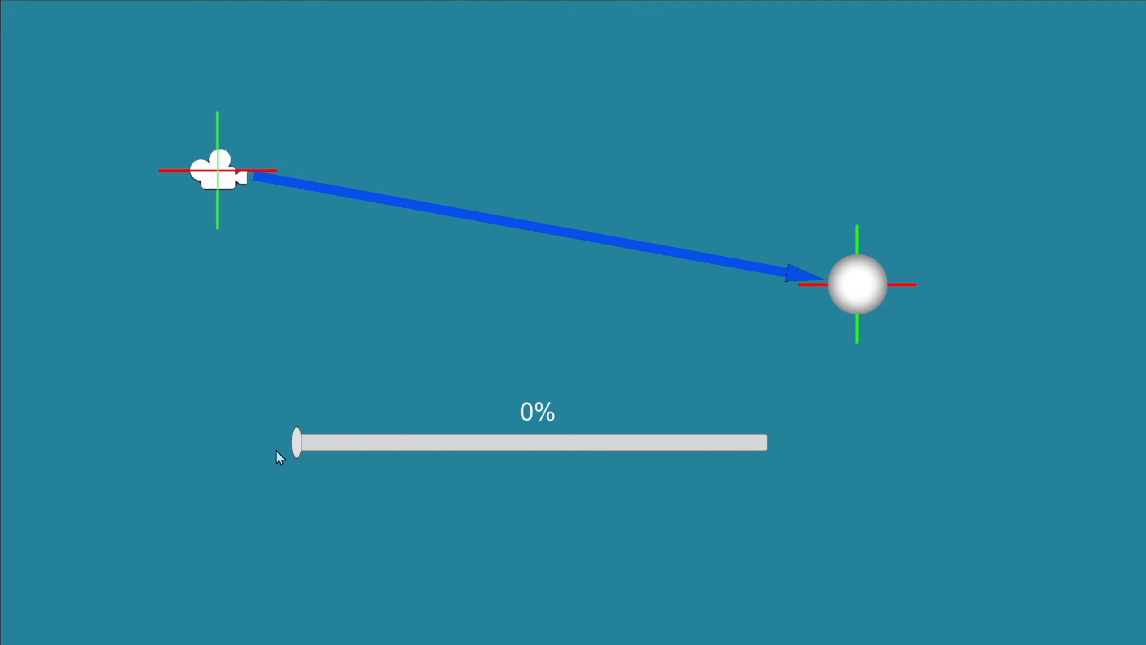
pyautogui.moveTo(296, 441); pyautogui.dragTo(517, 441)
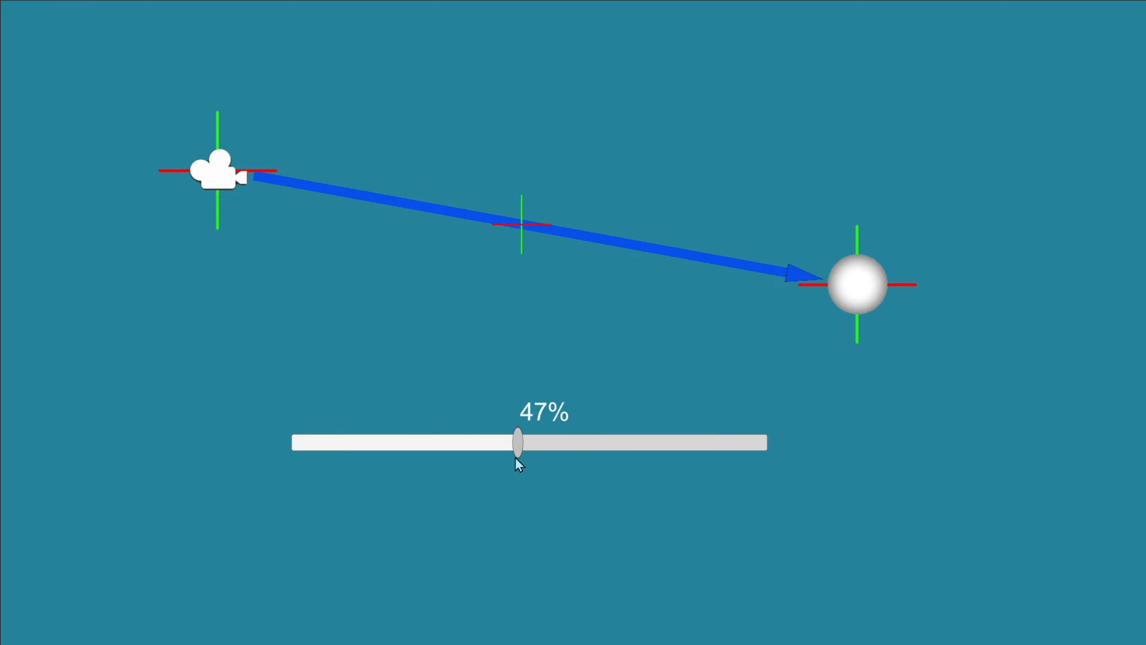
pyautogui.moveTo(517, 442); pyautogui.dragTo(529, 442)
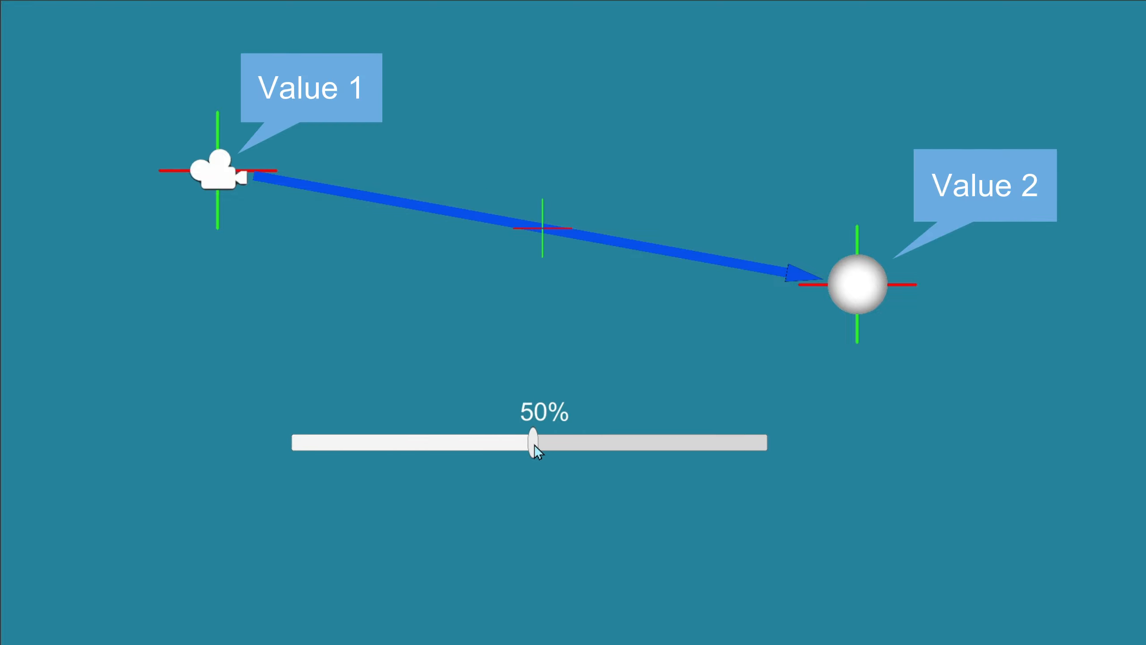
pyautogui.moveTo(529, 442); pyautogui.dragTo(431, 442)
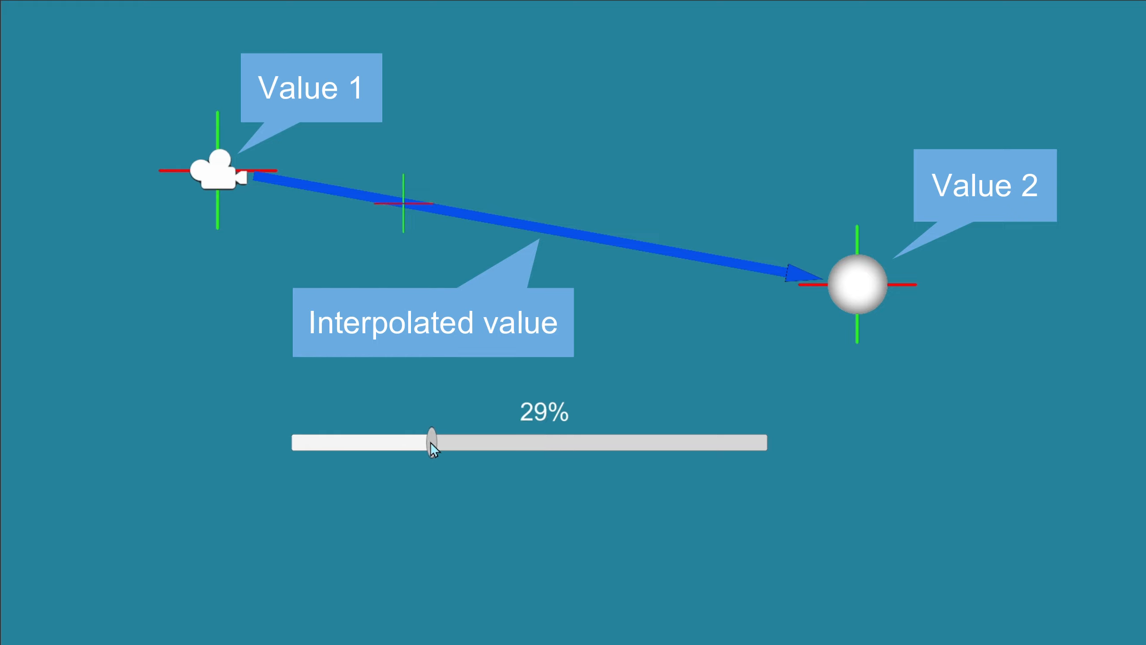
pyautogui.moveTo(430, 441); pyautogui.dragTo(356, 446)
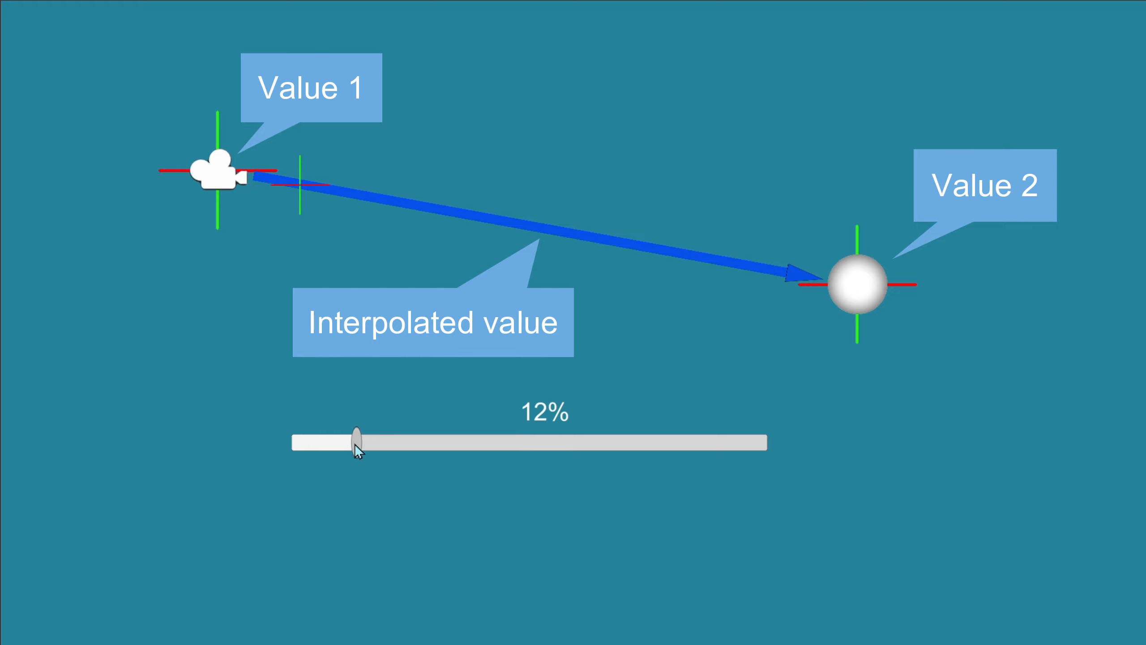
pyautogui.moveTo(354, 442); pyautogui.dragTo(574, 439)
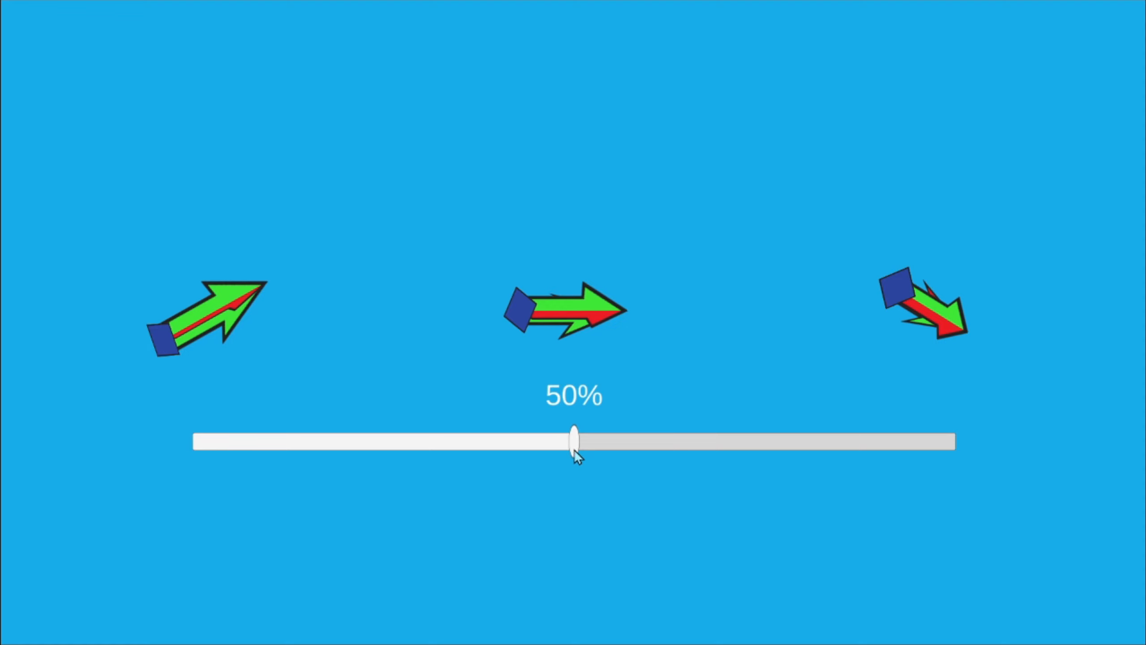
# - Slide the percentage to turn the middle arrow between the left and right arrow angles
pyautogui.moveTo(574, 441); pyautogui.dragTo(233, 441)
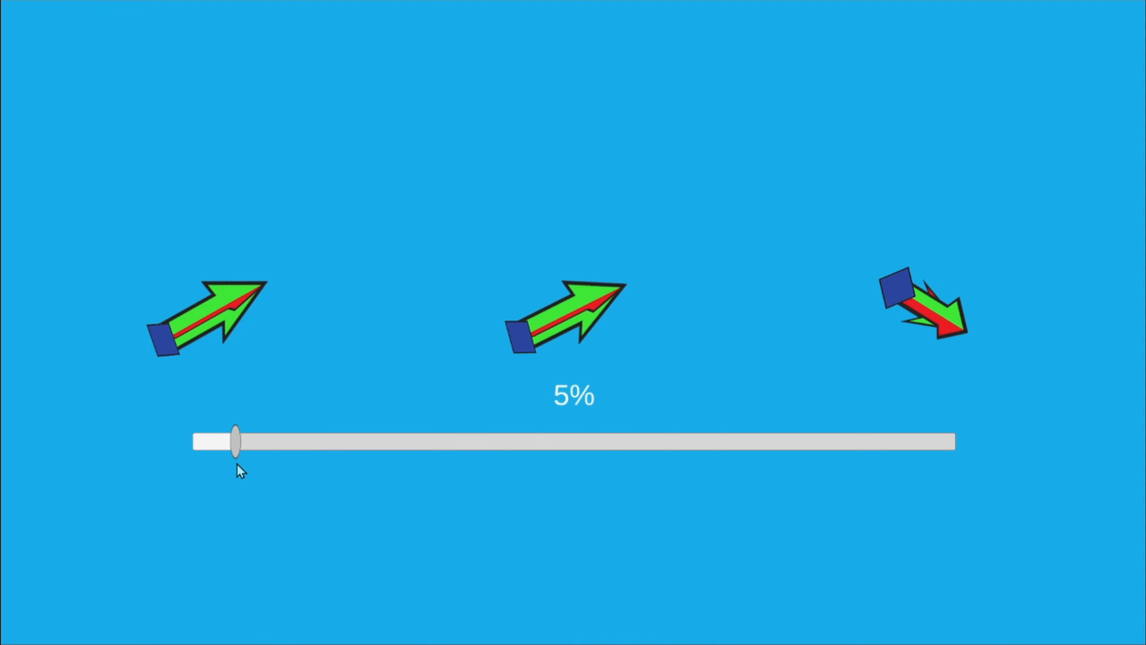
pyautogui.moveTo(236, 441); pyautogui.dragTo(296, 442)
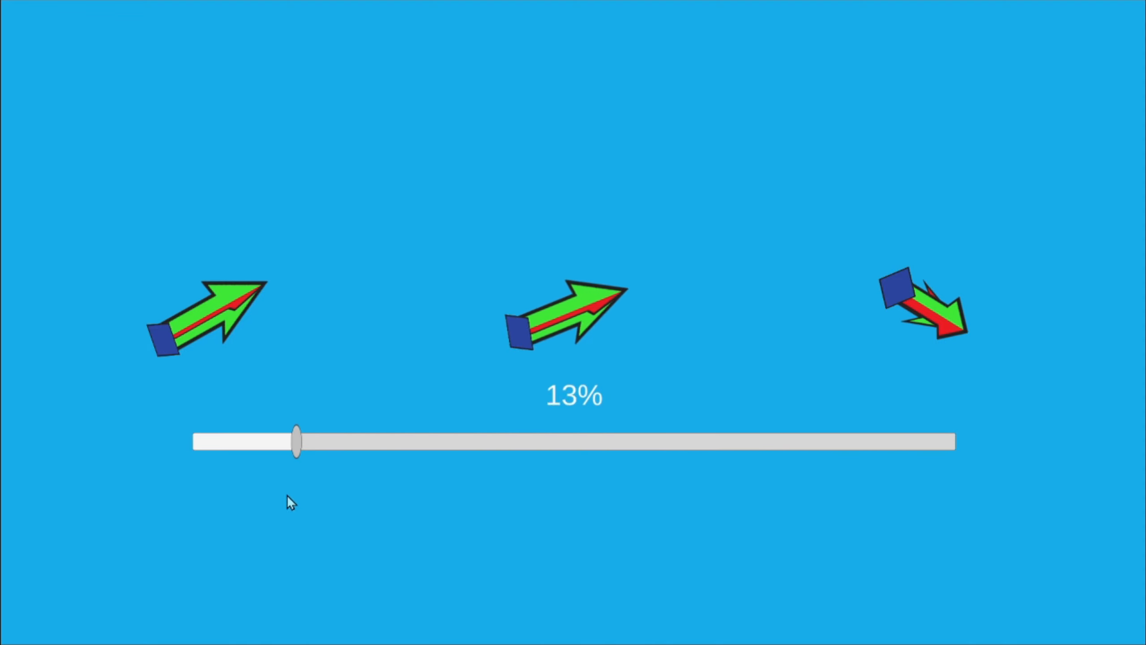
pyautogui.moveTo(295, 441); pyautogui.dragTo(656, 442)
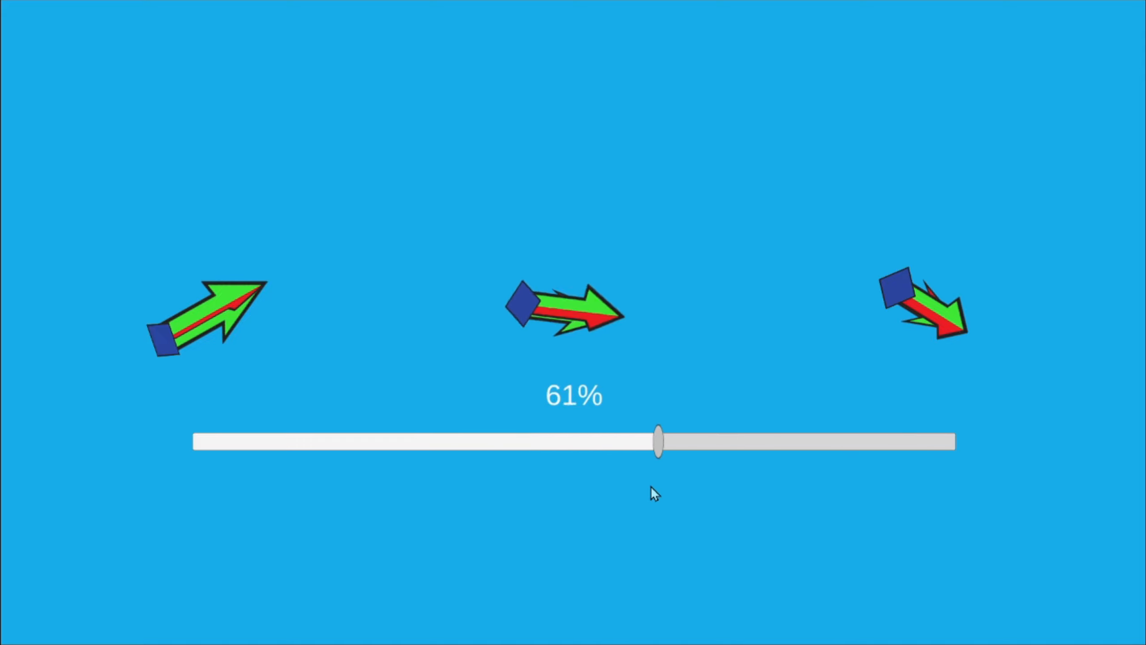
pyautogui.moveTo(656, 441); pyautogui.dragTo(330, 441)
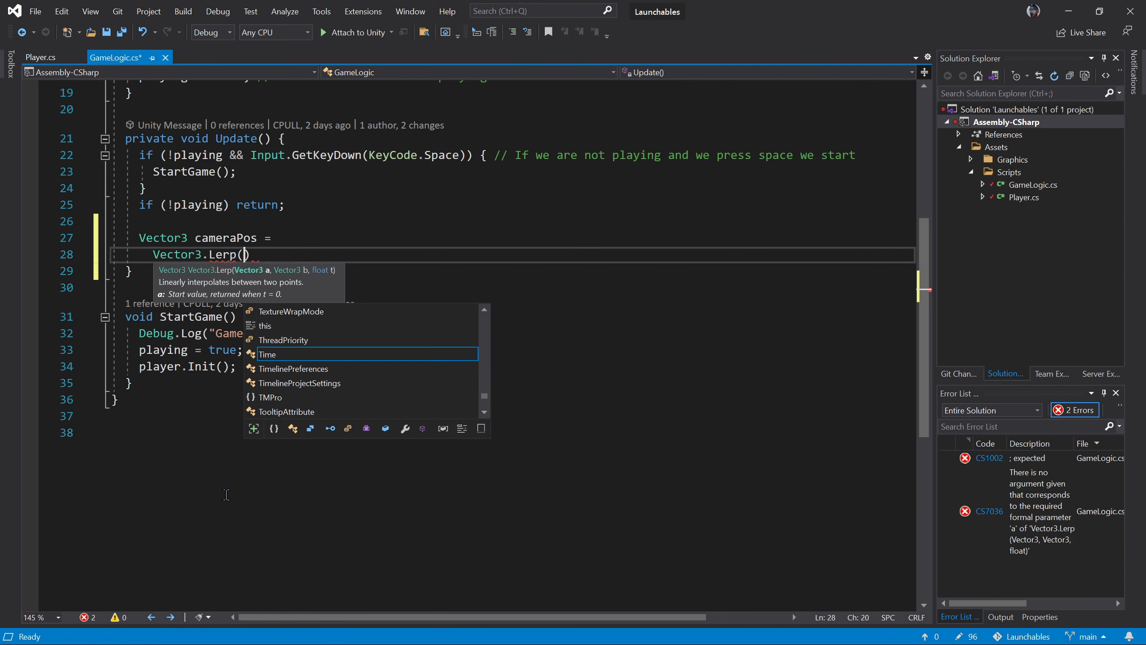
# - Complete the Lerp to player position at 3*Time.deltaTime, set cameraPos.z = -10, and assign cam.transform.position
pyautogui.write('cam.transform.position, player')
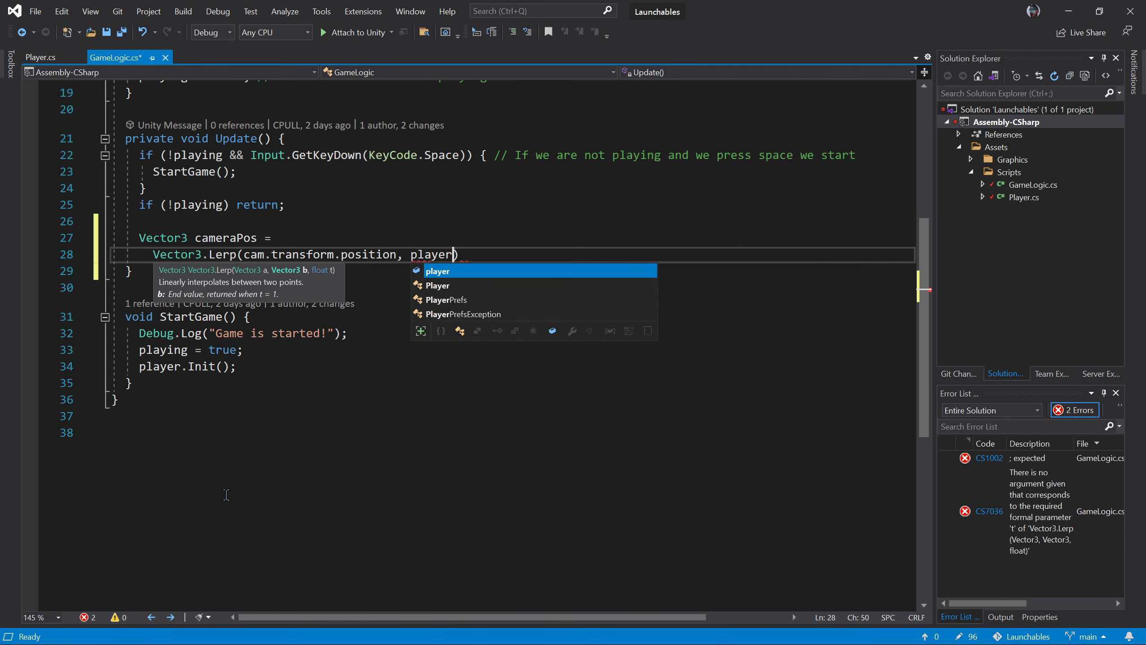
pyautogui.write('.transform.position, 3*Time.deltaTime')
pyautogui.write('cameraPos.')
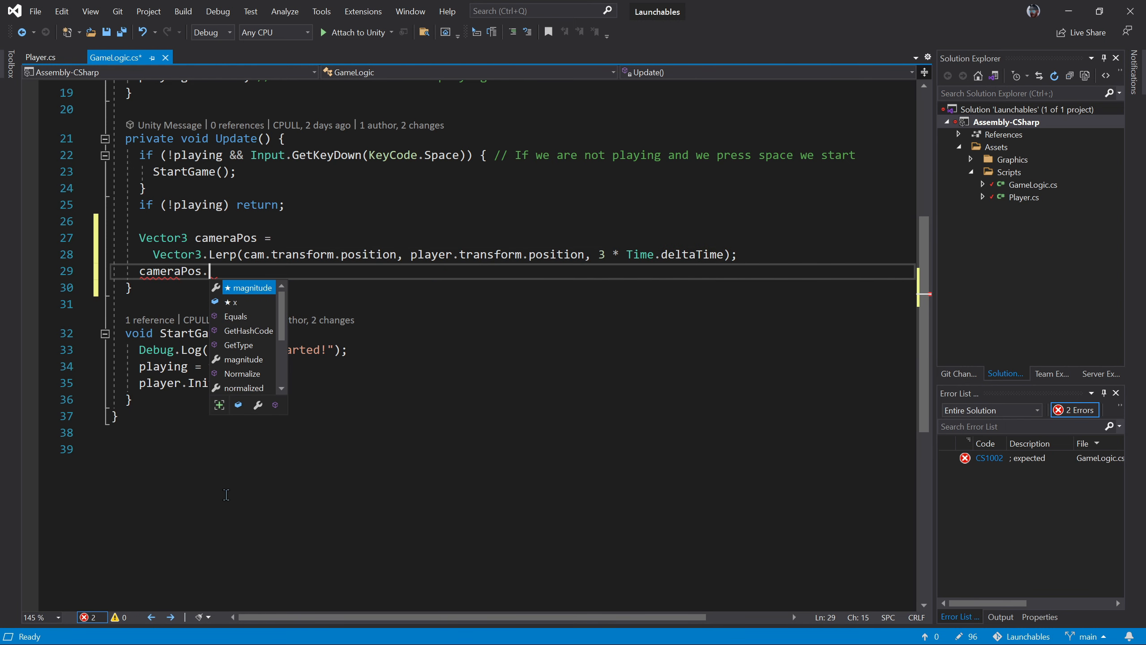
pyautogui.write('z = -10; // Important!')
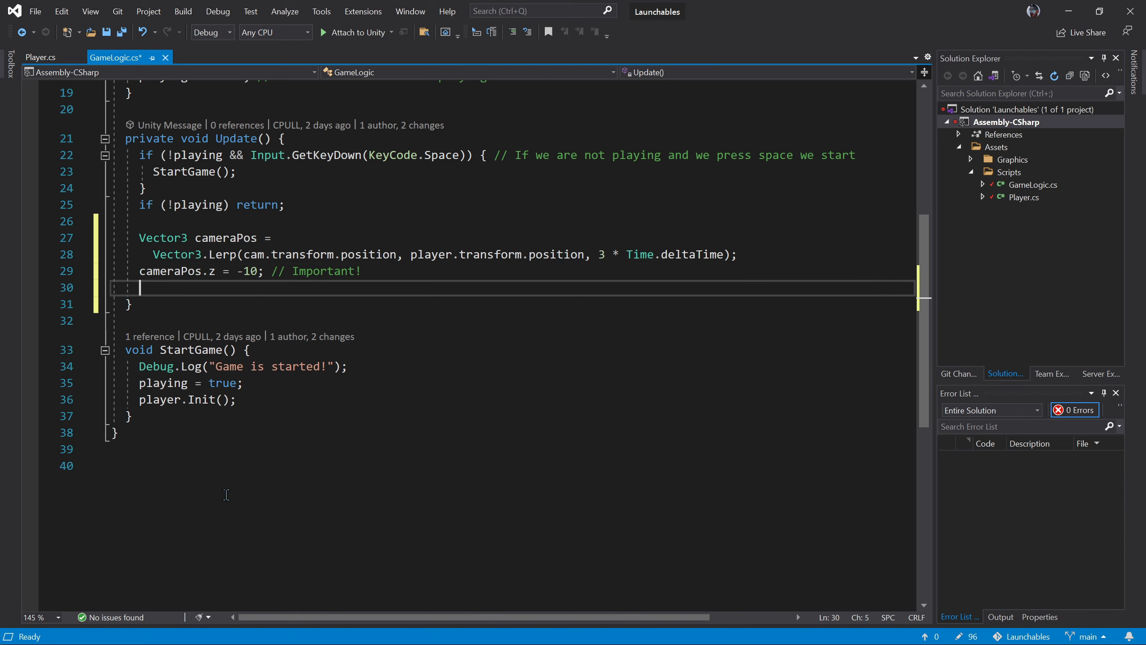
pyautogui.write('cam.transform.position = cameraPos;')
pyautogui.write('if (cameraPo')
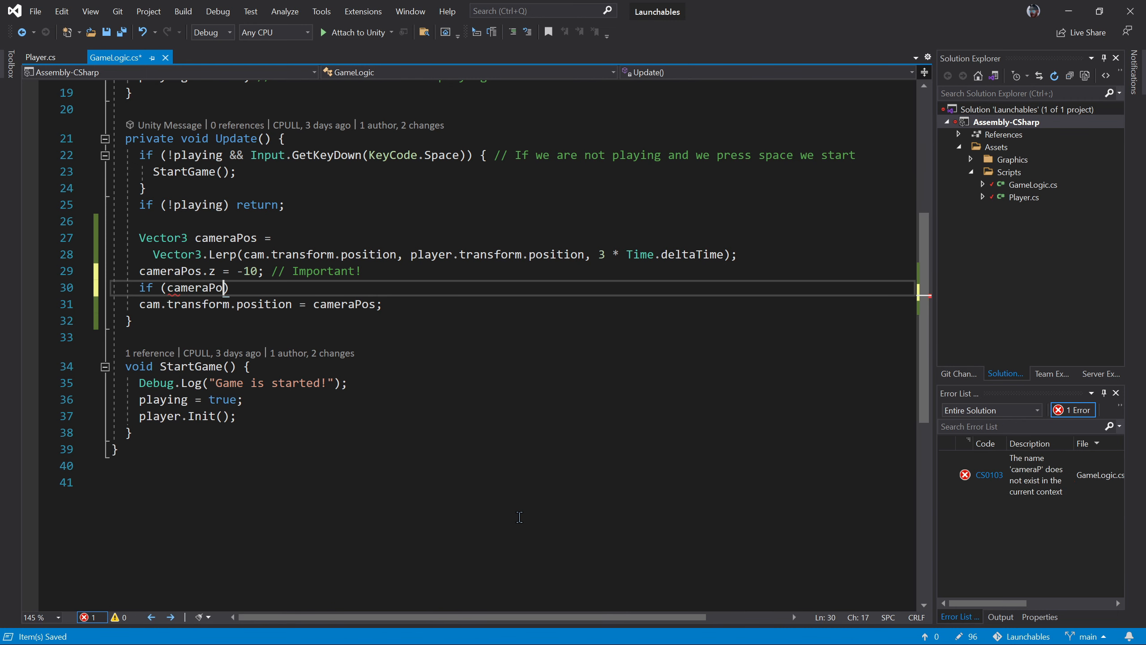
# - Finish the y<0 check, add speed = player.velocity.magnitude, and start zoom = 5 + speed * .2
pyautogui.write('.y<0)camera')
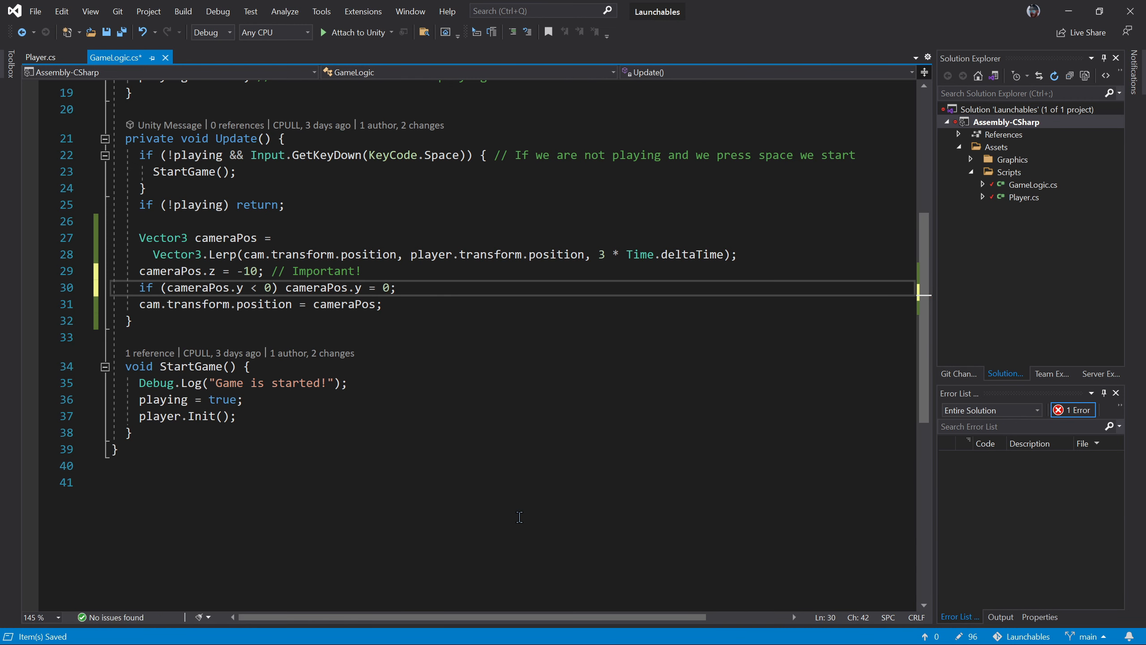
pyautogui.write('f')
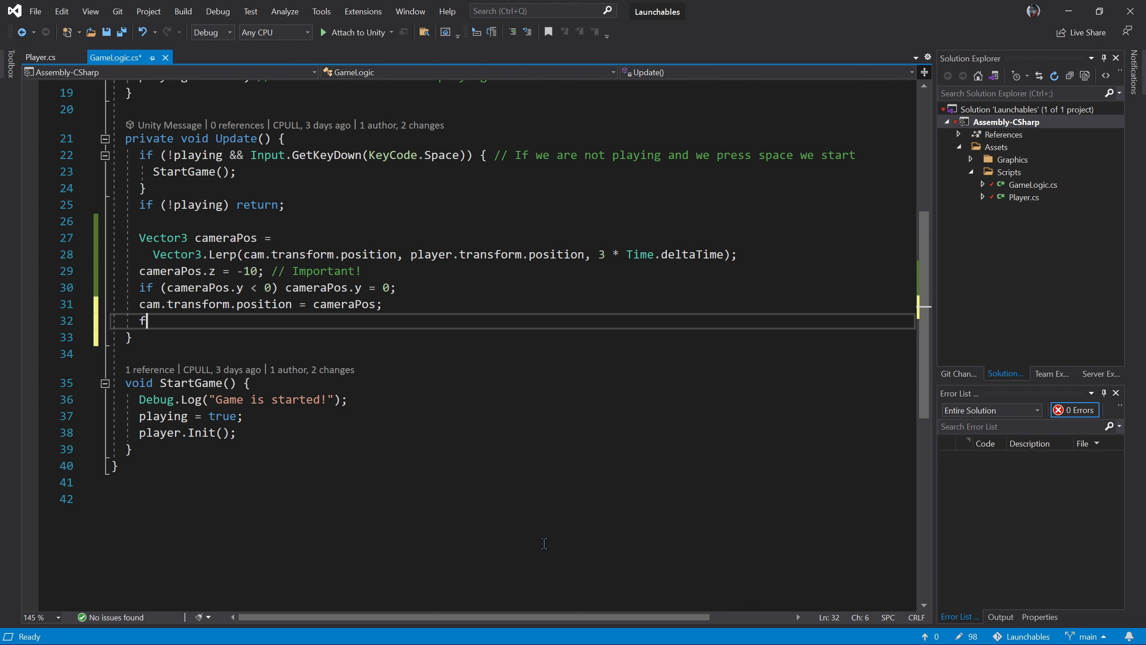
pyautogui.write('loat speed = player.')
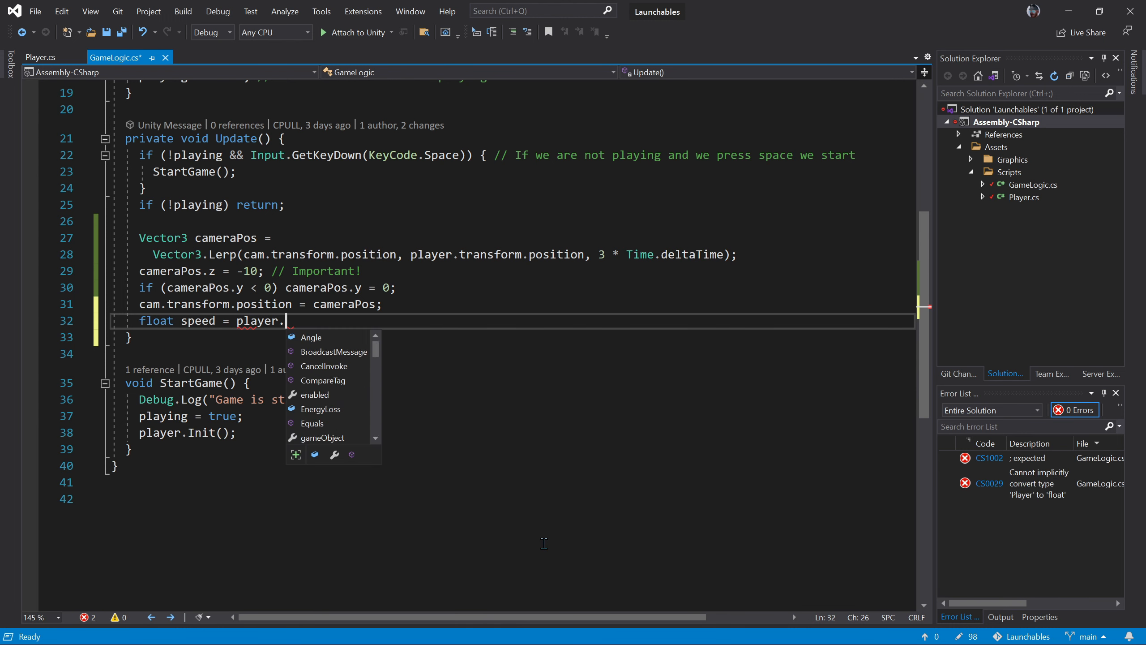
pyautogui.write('velocity.magnitude')
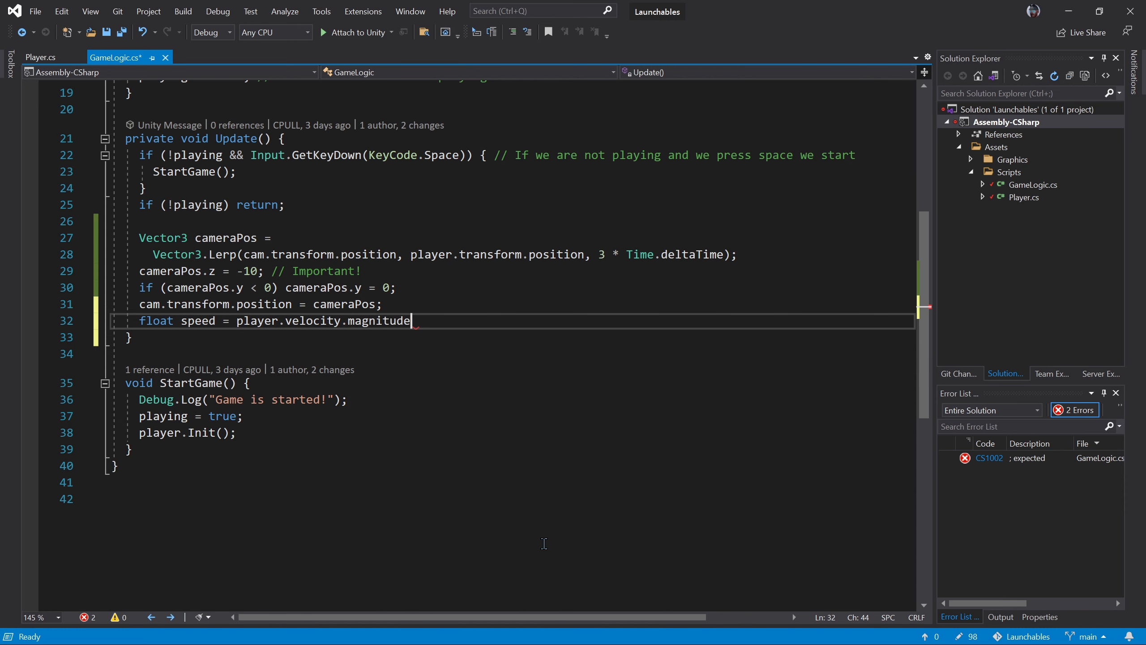
pyautogui.write(';')
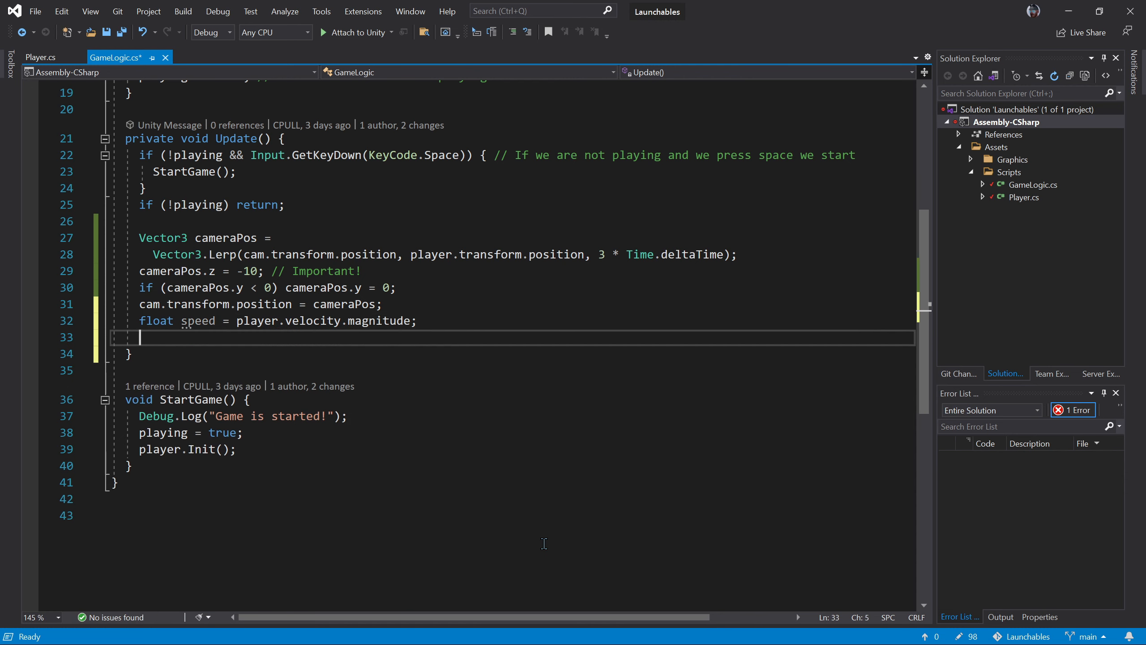
pyautogui.write('float zoom =')
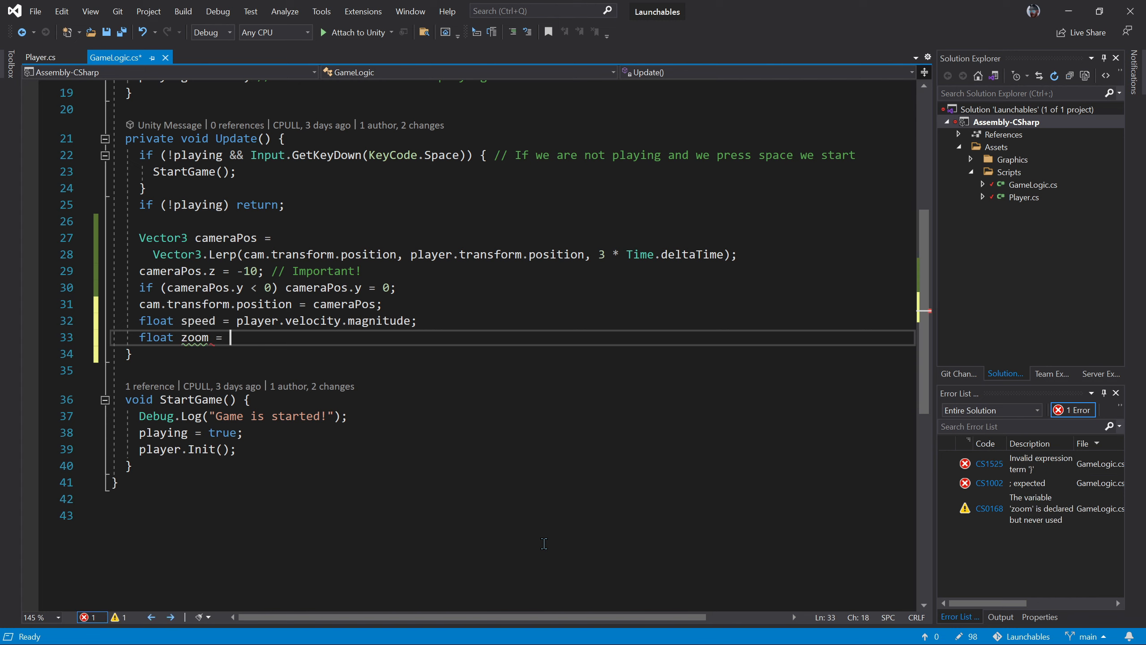
pyautogui.write('5 + speed * .2')
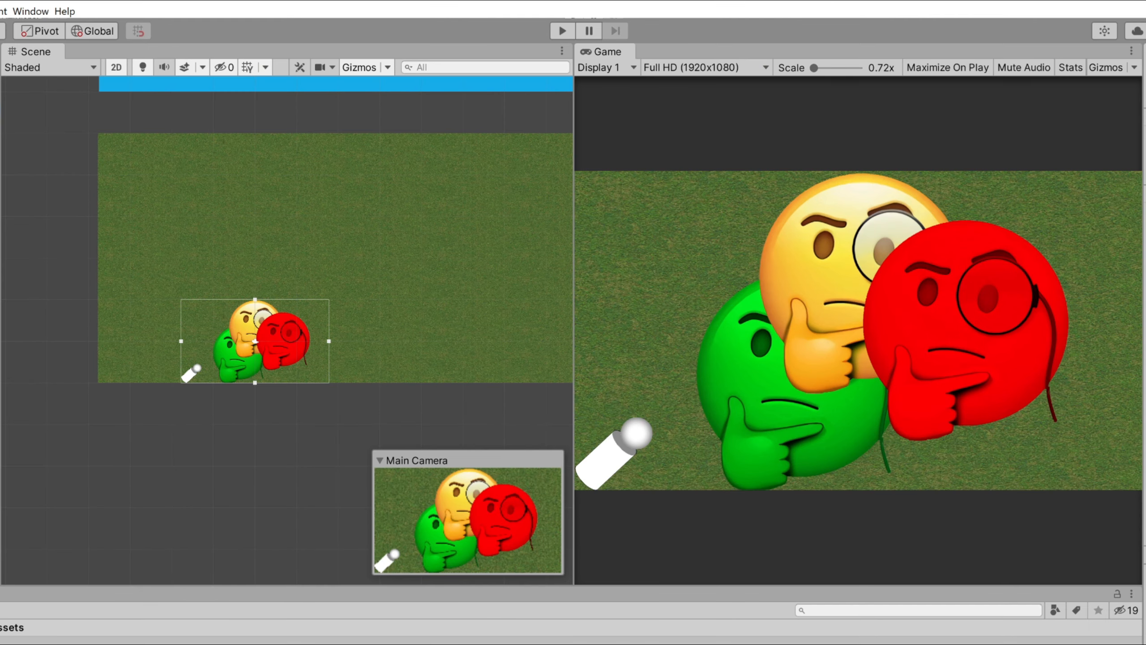
pyautogui.moveTo(78, 124)
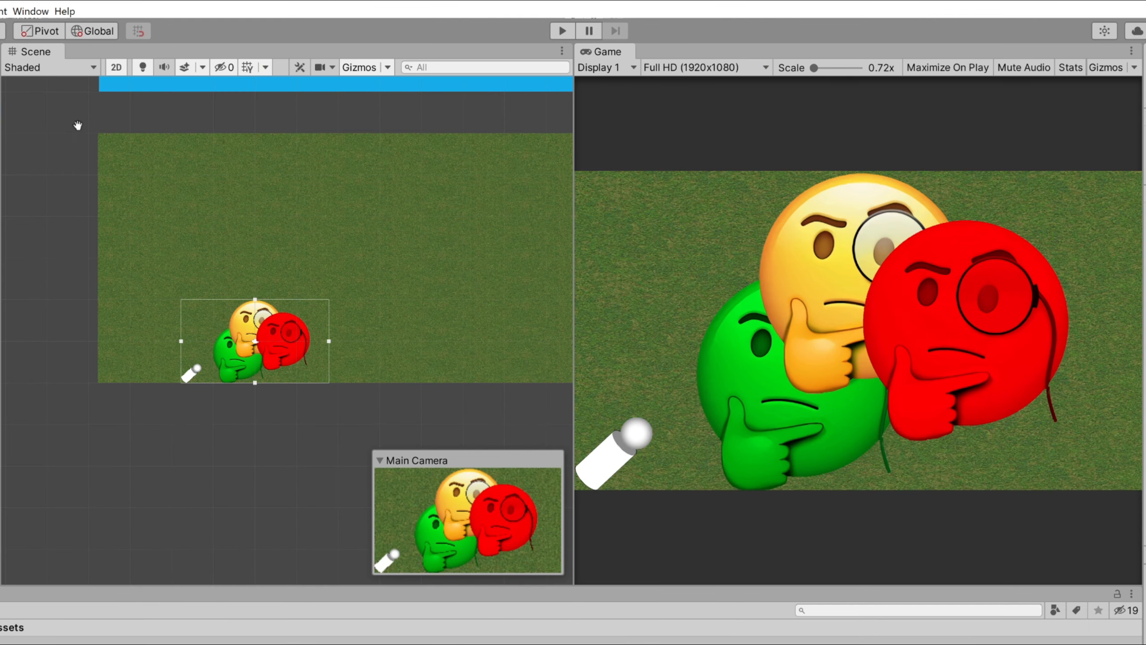
# - Select Main Camera and type 9.31 into its Camera Size field
pyautogui.click(114, 66)
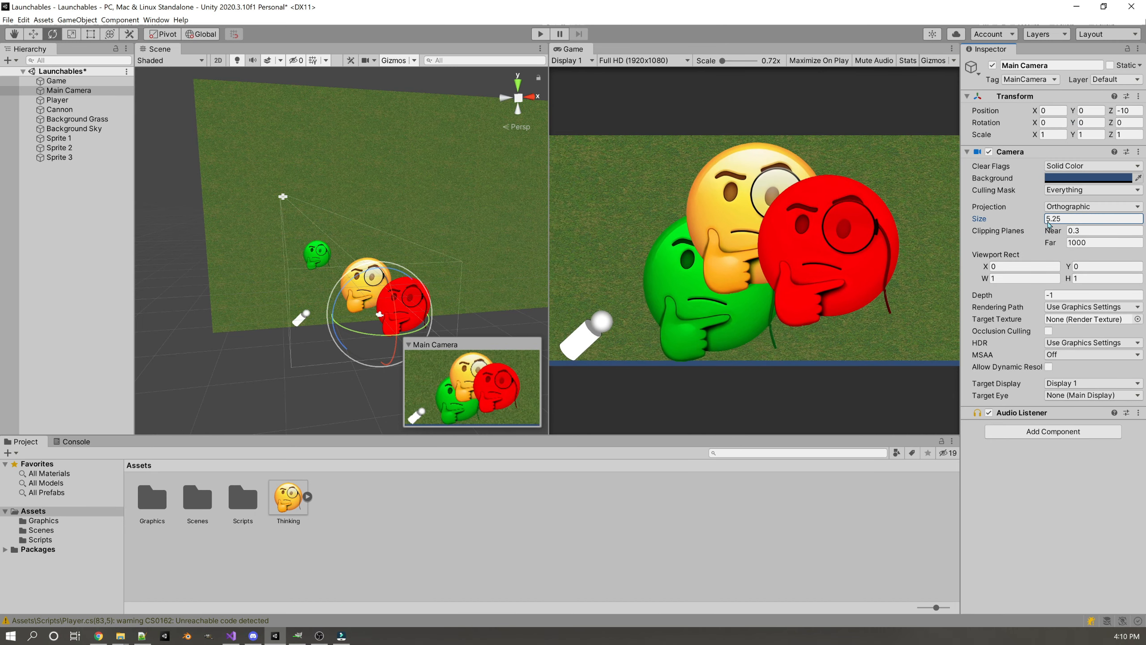
pyautogui.write('9.31')
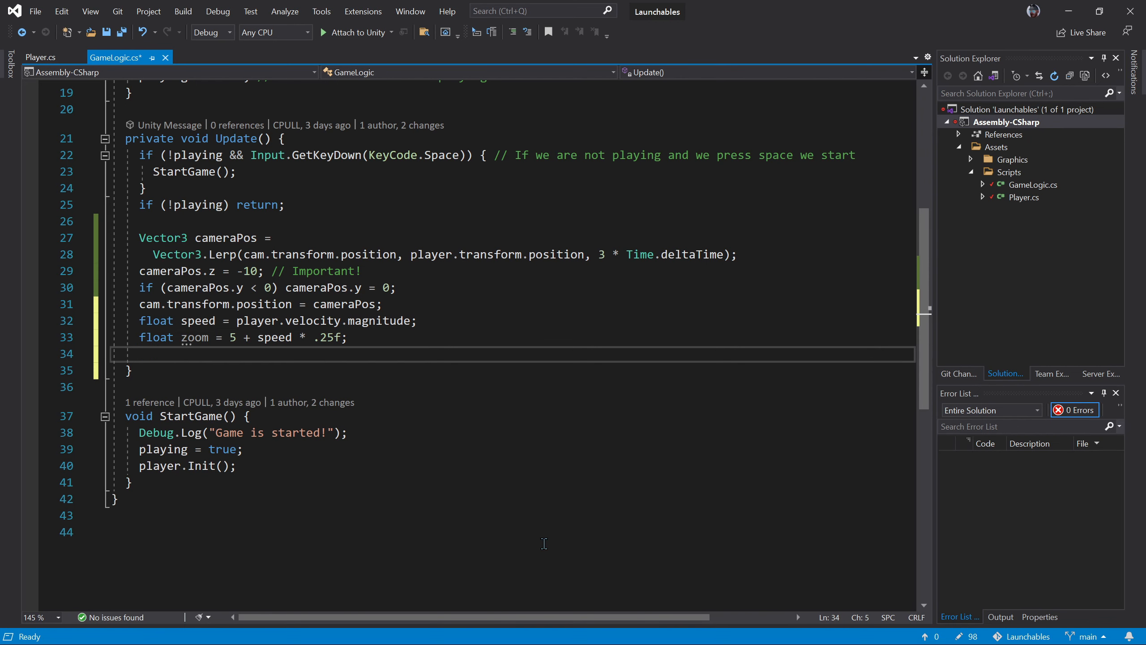
# - Type cam.orthographicSize = Mathf.Lerp(cam.orthographicSize, zoom, … below the zoom line
pyautogui.write('cam.orthographicSize =')
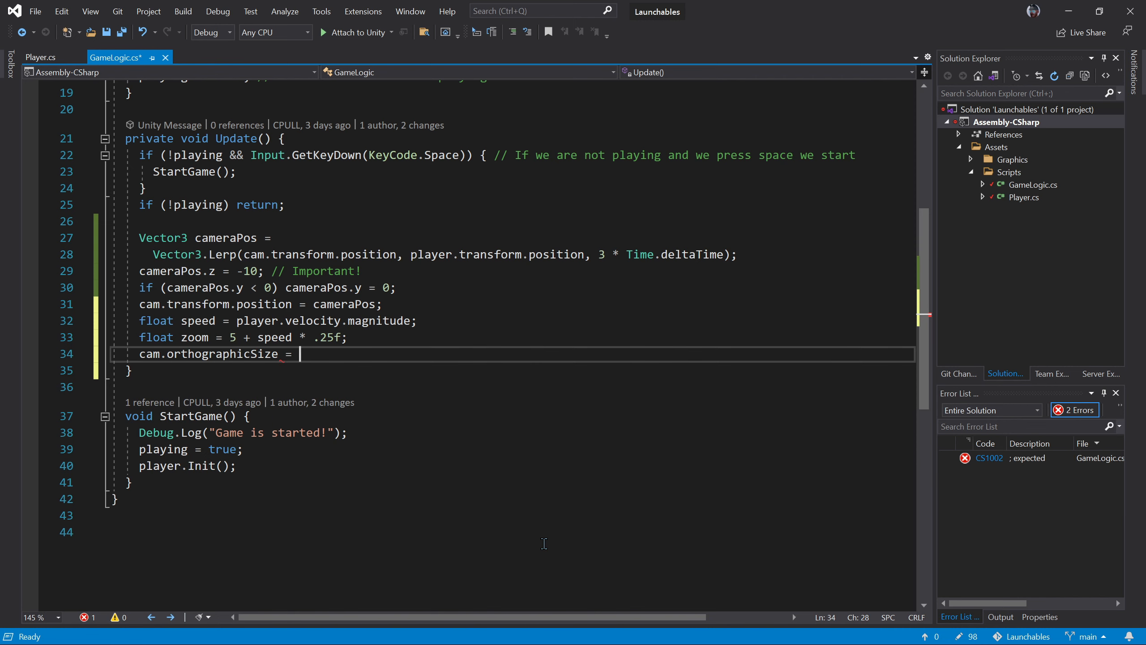
pyautogui.write('Mathf.Lerp(cam')
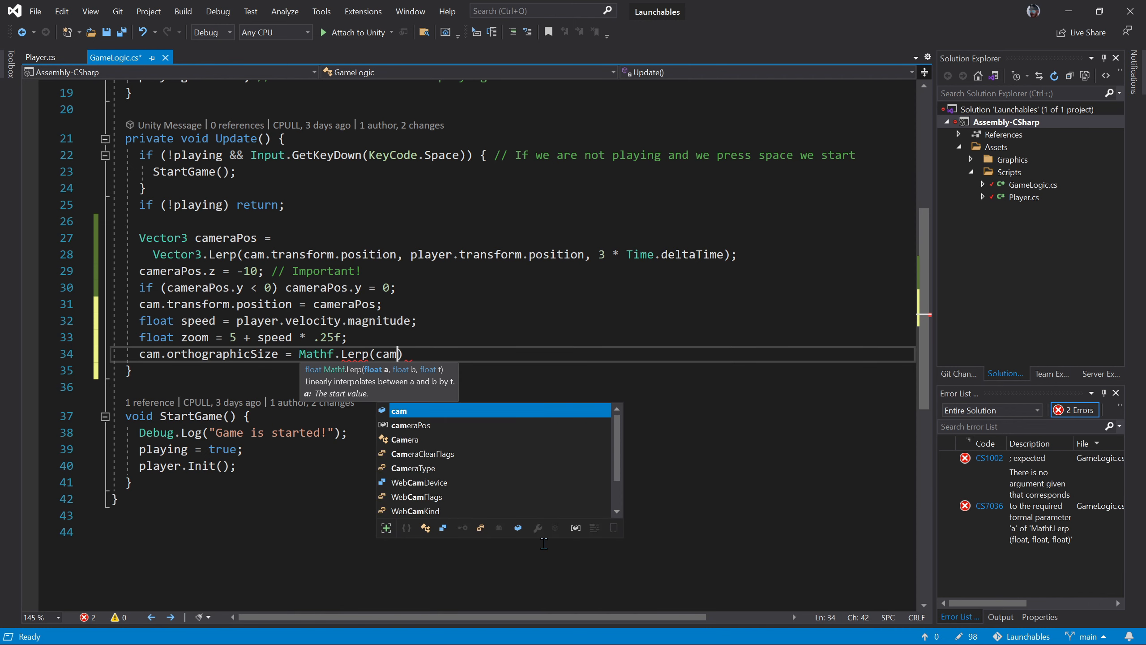
pyautogui.write('.orthographicSize, zoom')
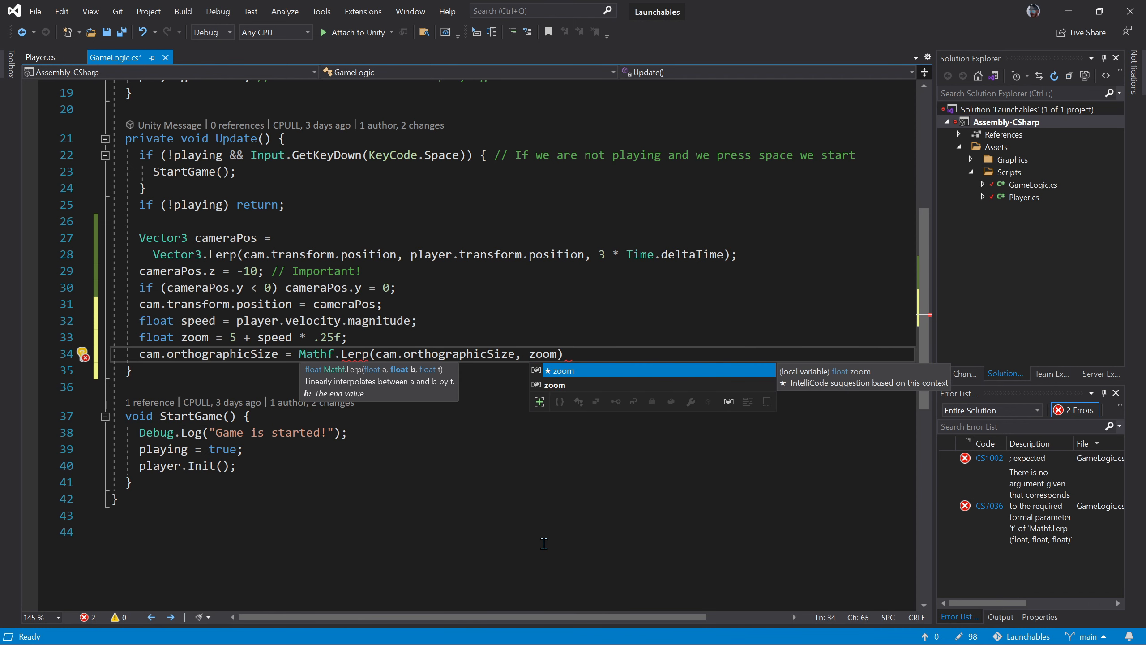
pyautogui.write(',')
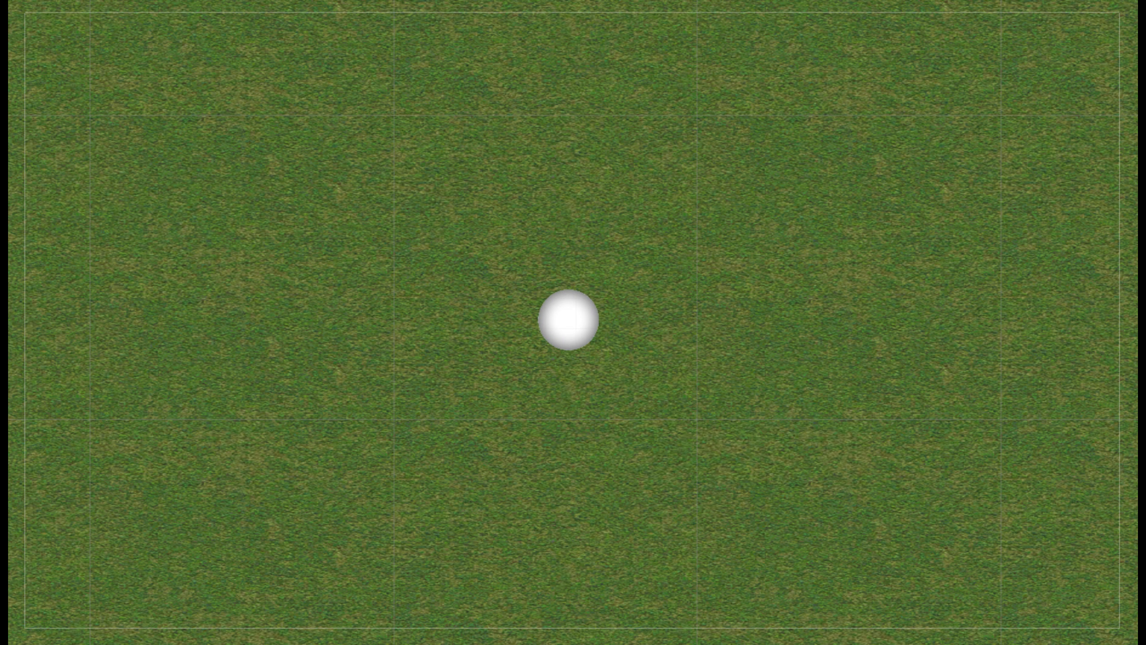
pyautogui.moveTo(566, 320); pyautogui.dragTo(242, 424)
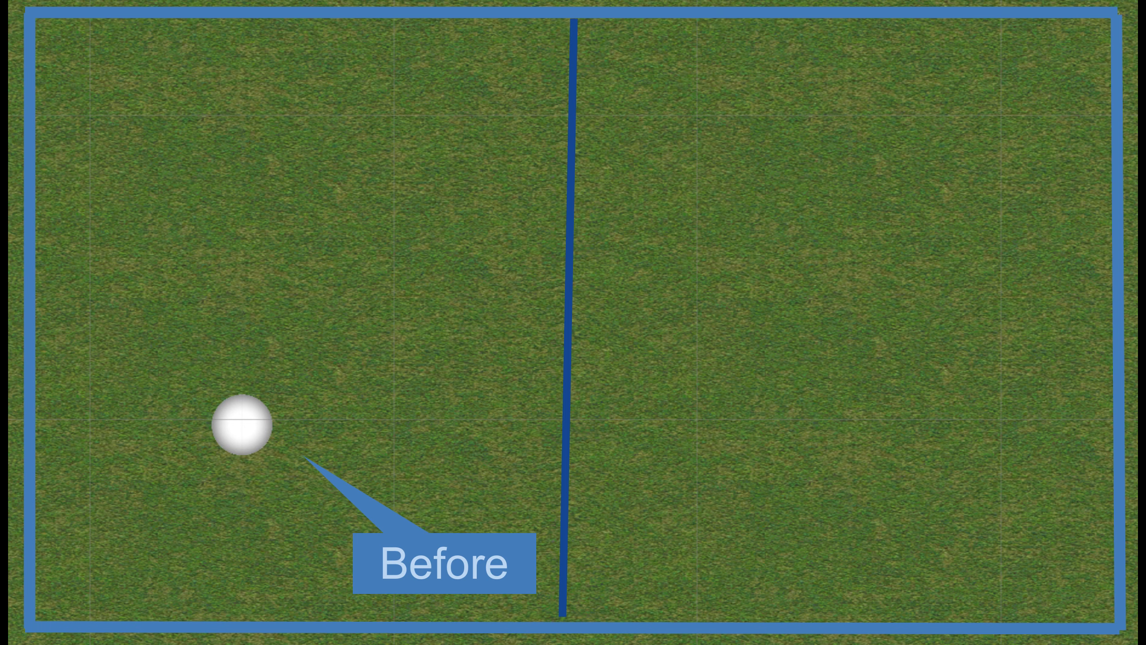
pyautogui.moveTo(240, 424); pyautogui.dragTo(893, 323)
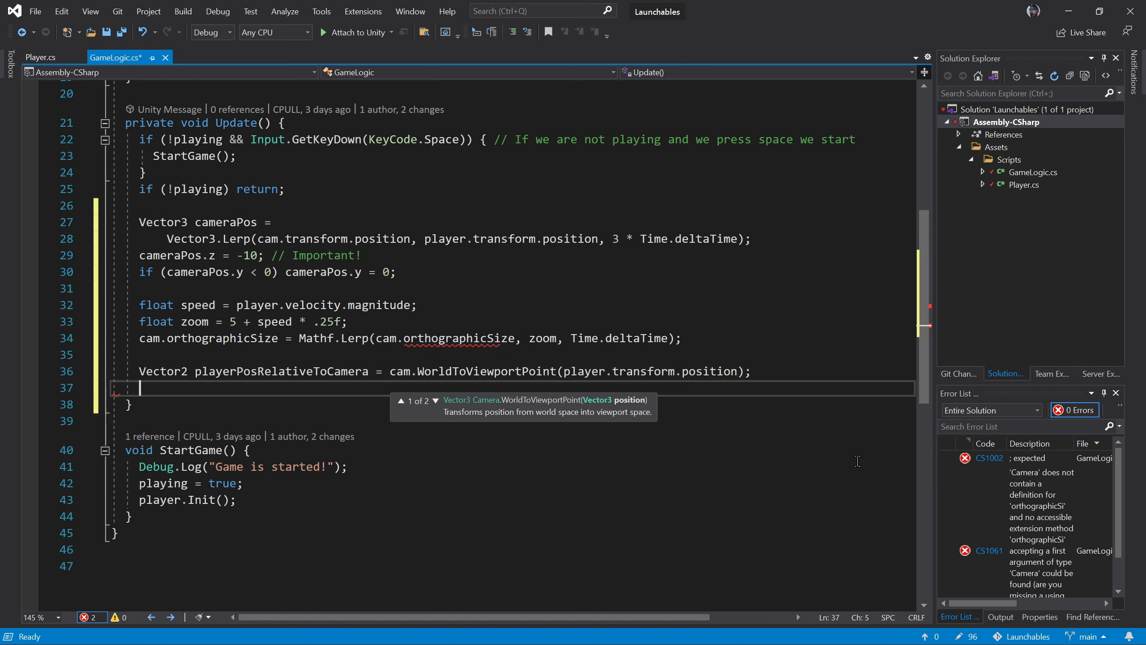
# - Return early when player viewport x < .5 and y < .9, or velocity.x < 2
pyautogui.write('if (playerPosRelativeToCamera.x < .5f && playerPosRelativeToCamera.y < .9f) {')
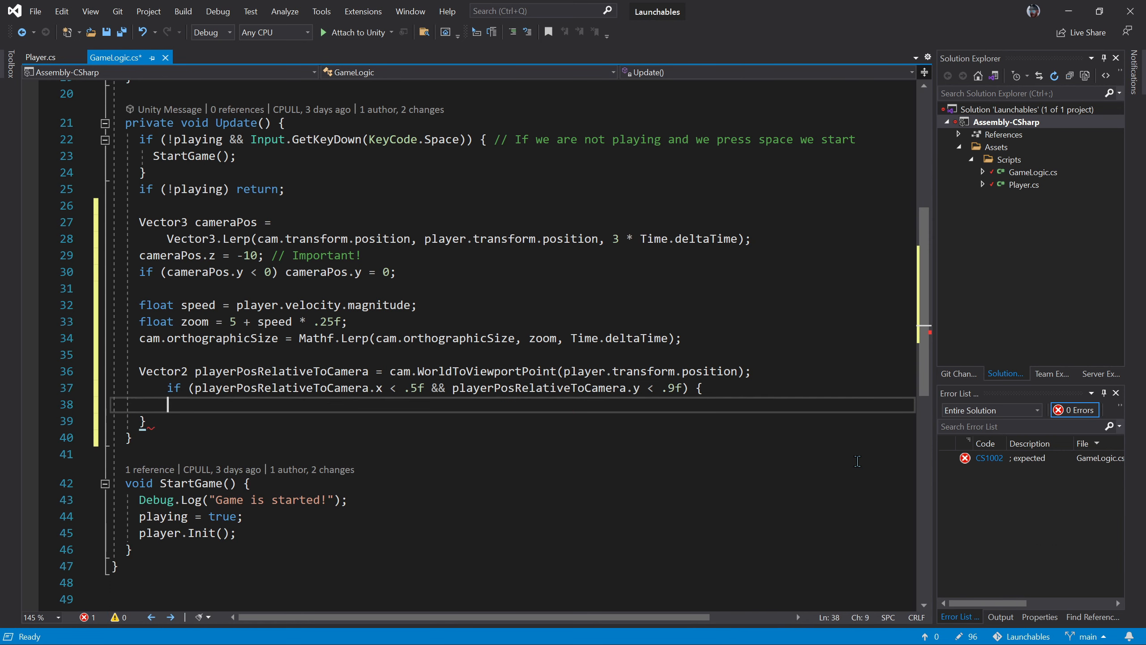
pyautogui.write('return; // The player is before the center of the screen')
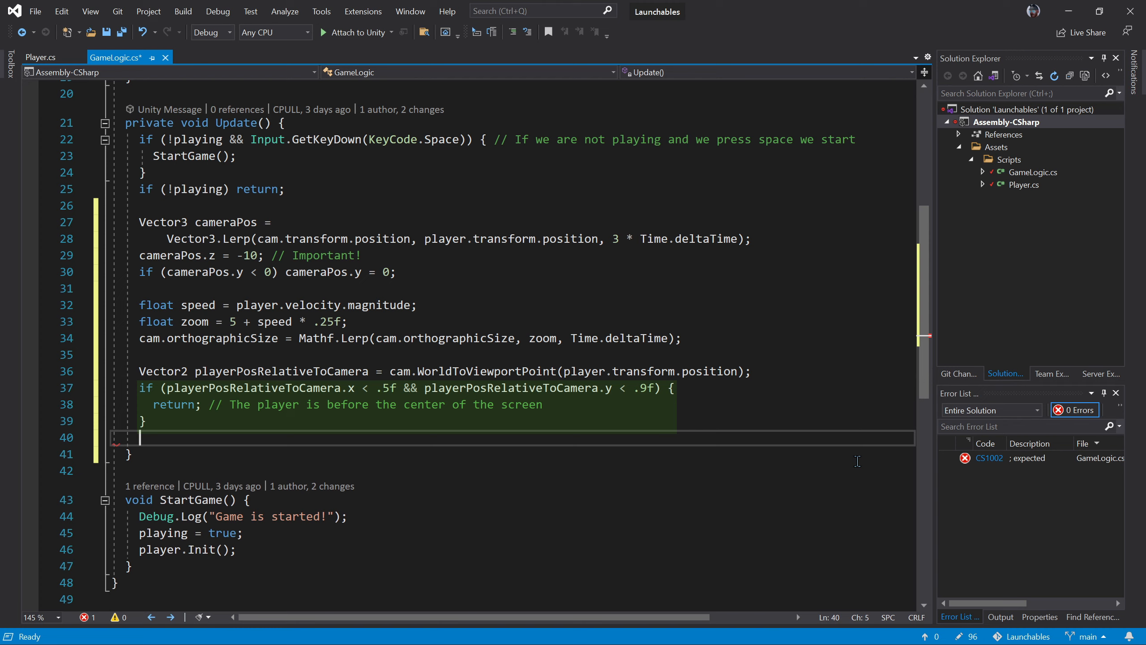
pyautogui.write('if (player.velocity.x < 2) retu')
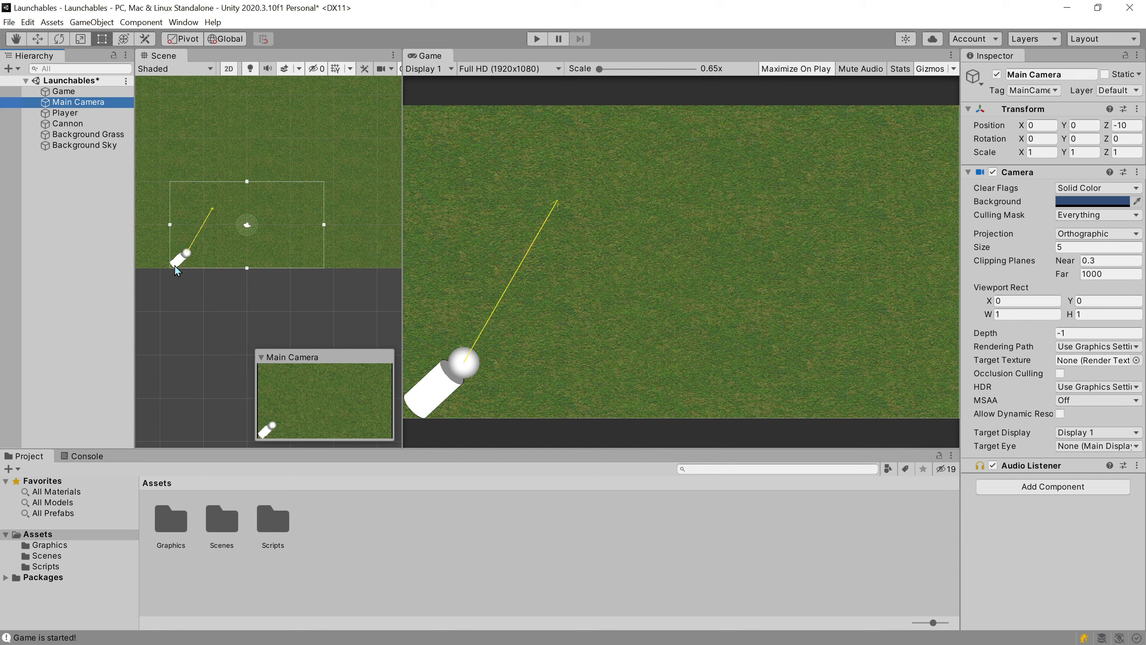
# - Set the Main Camera Size to 10 and its Position Y to 5
pyautogui.click(1075, 125)
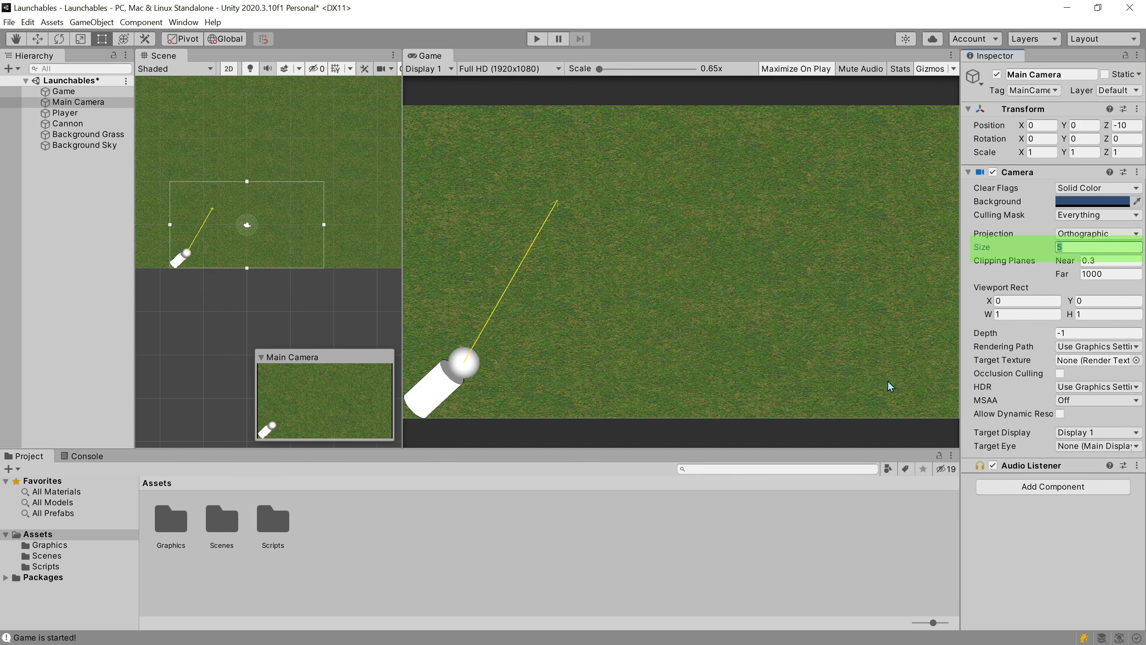
pyautogui.write('10')
pyautogui.click(1085, 125)
pyautogui.write('5')
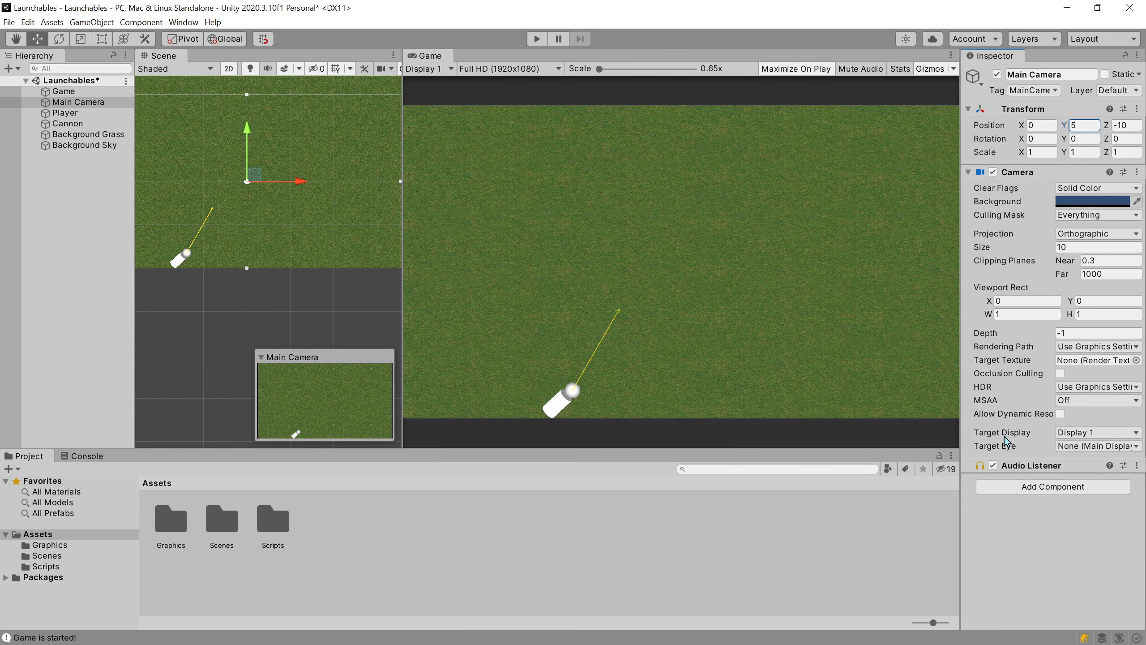
pyautogui.click(1097, 247)
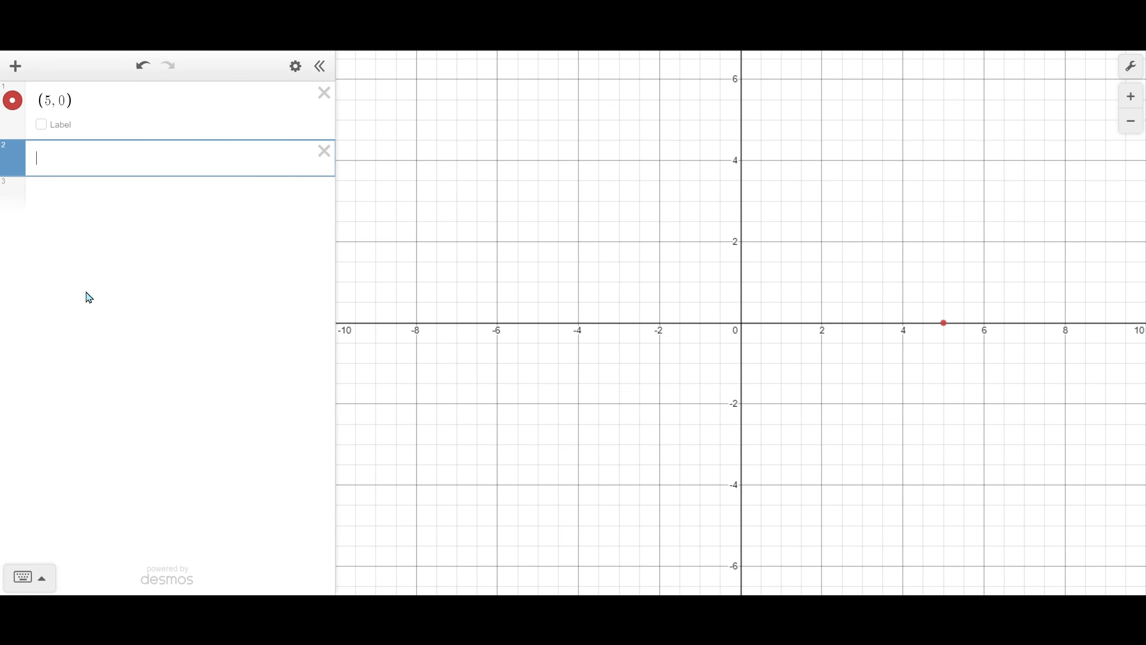
# - Add the point (10,5) and the line y = x-5 in Desmos
pyautogui.write('(10,5')
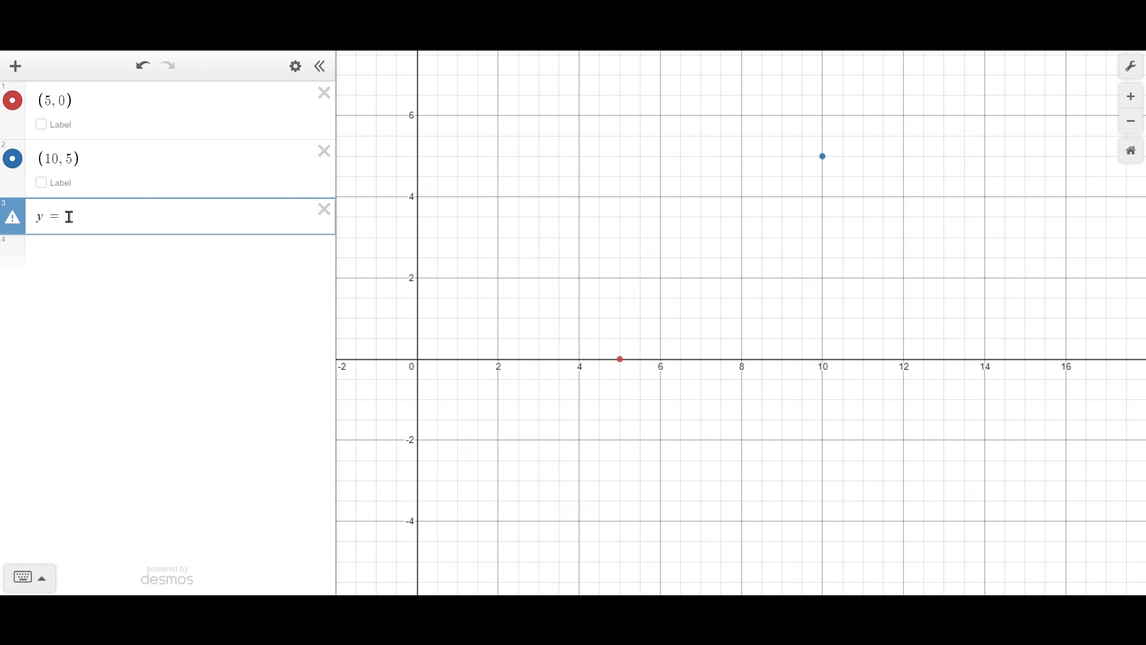
pyautogui.write('x-5')
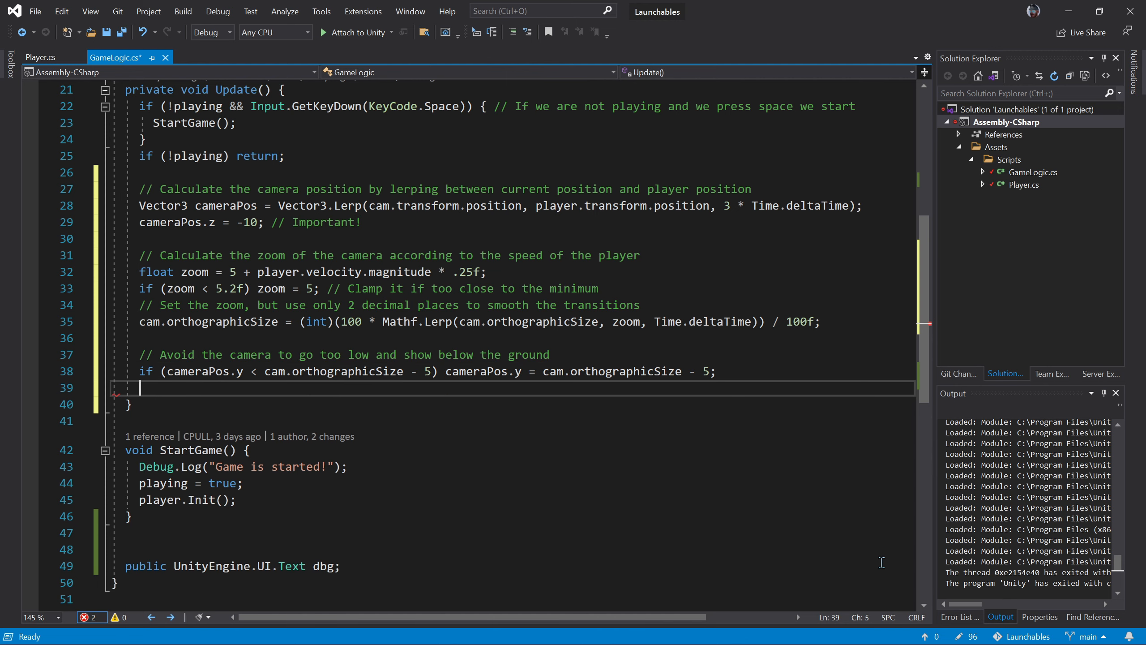
# - Type the 'Vector2 play' declaration and start a '//' comment in GameLogic.cs
pyautogui.write('Vector2 playerPosRelativeToCamera = cam.WorldToViewportPoint(player.transform.position);')
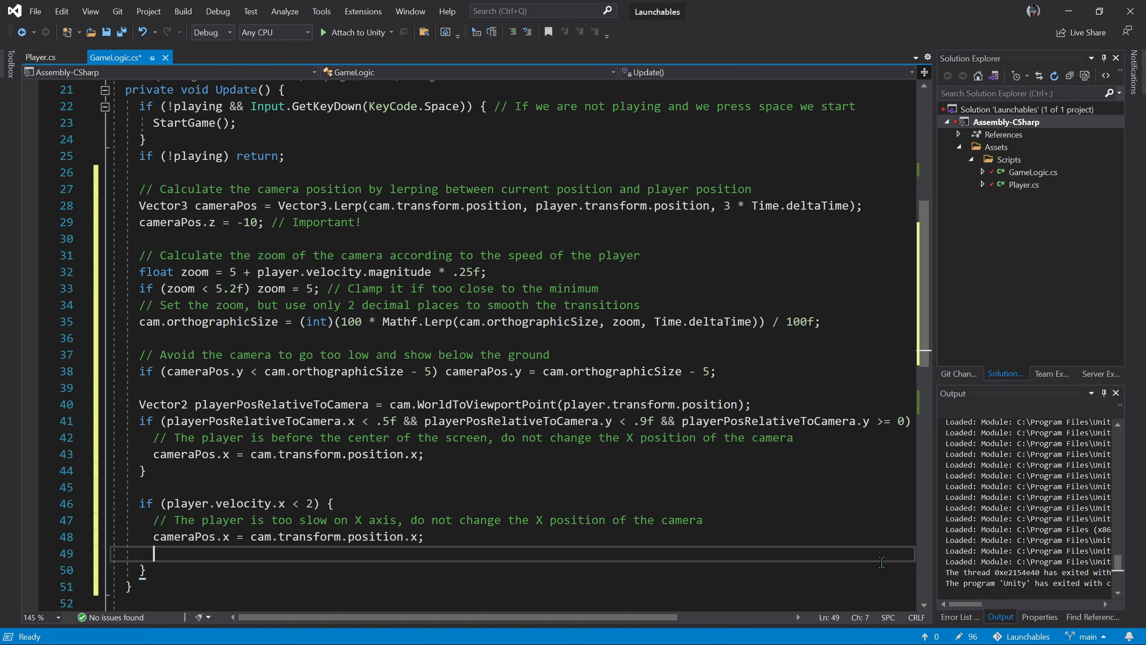
pyautogui.write('//')
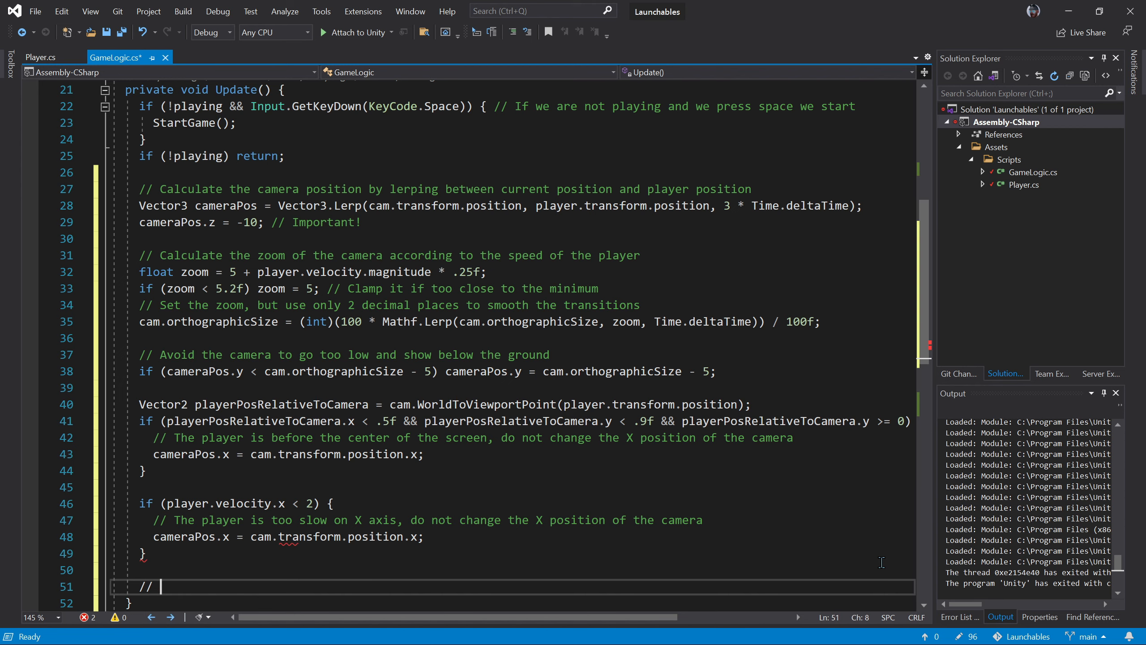